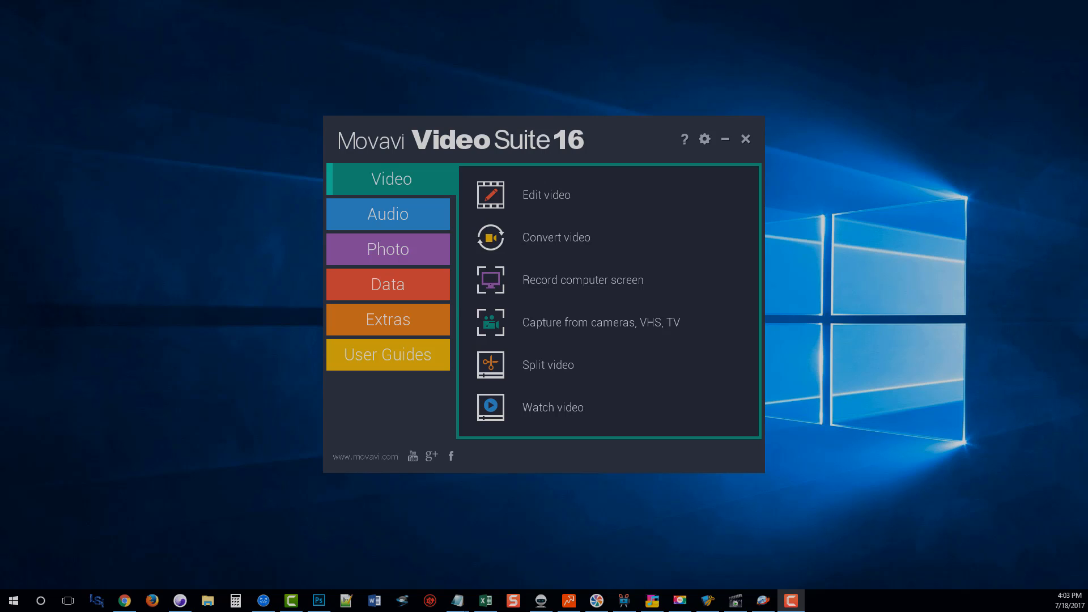
mouse_move(38, 562)
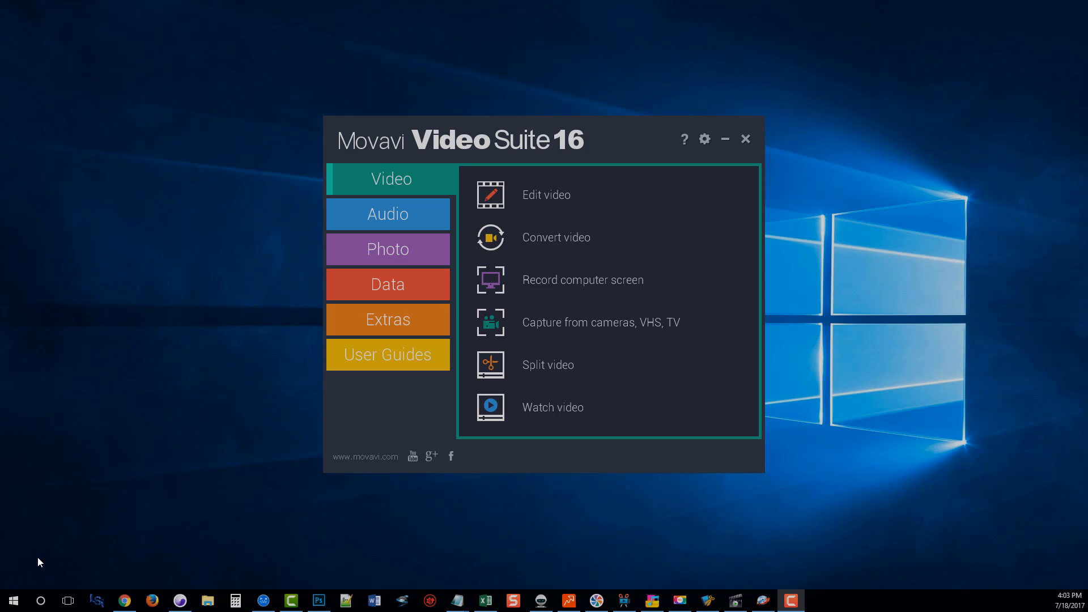
mouse_move(109, 519)
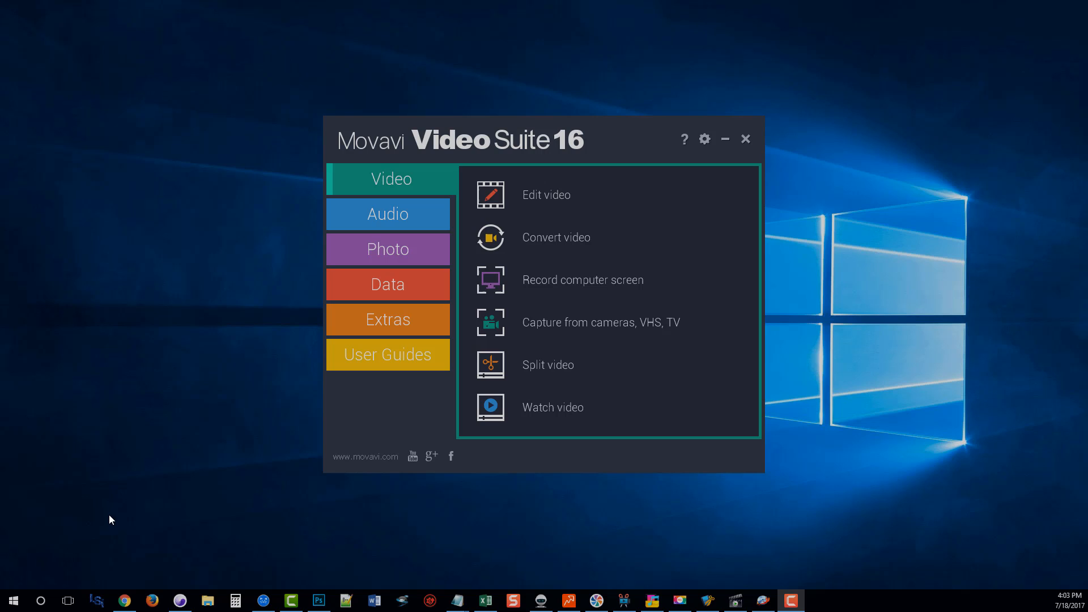
mouse_move(394, 197)
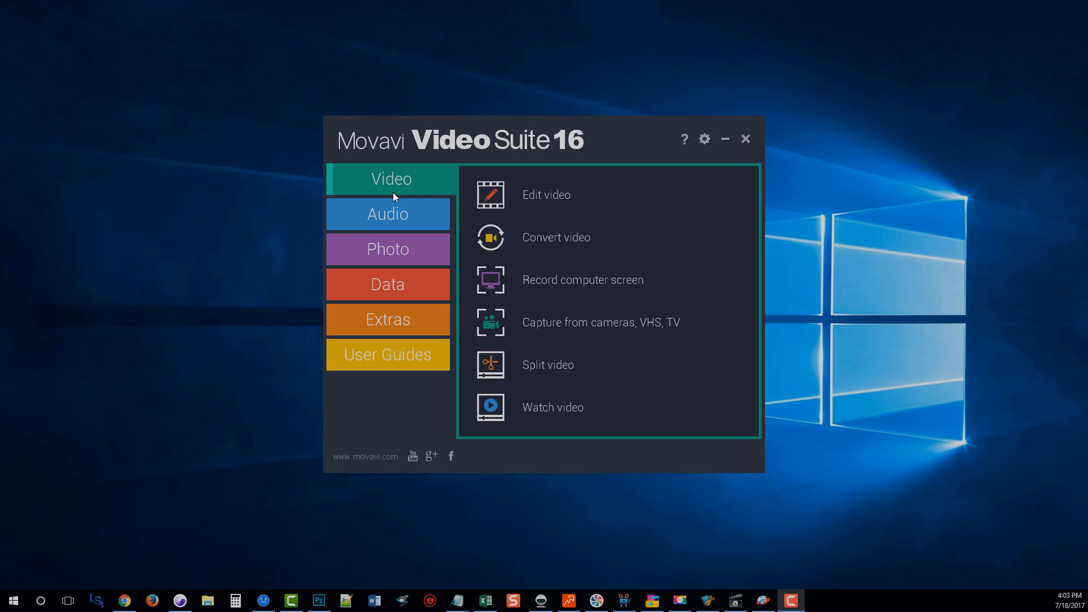
mouse_move(380, 195)
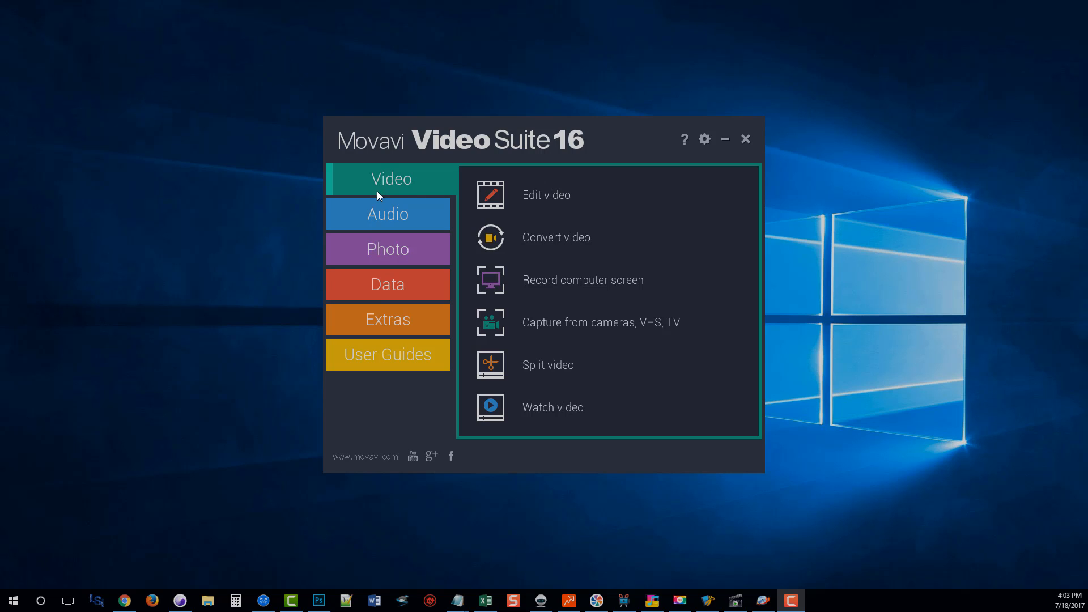
mouse_move(402, 182)
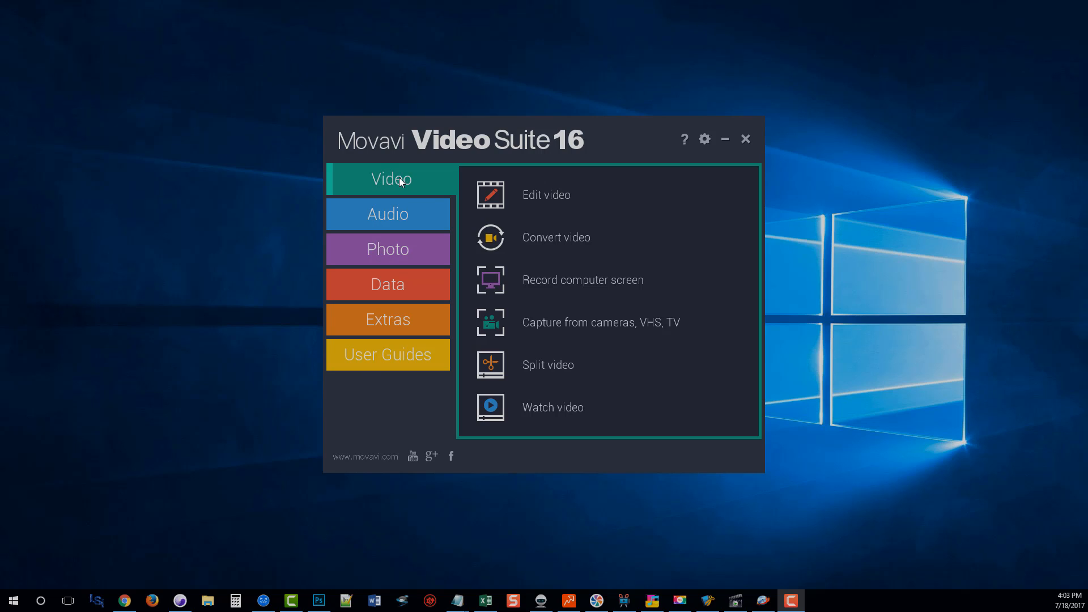
mouse_move(538, 258)
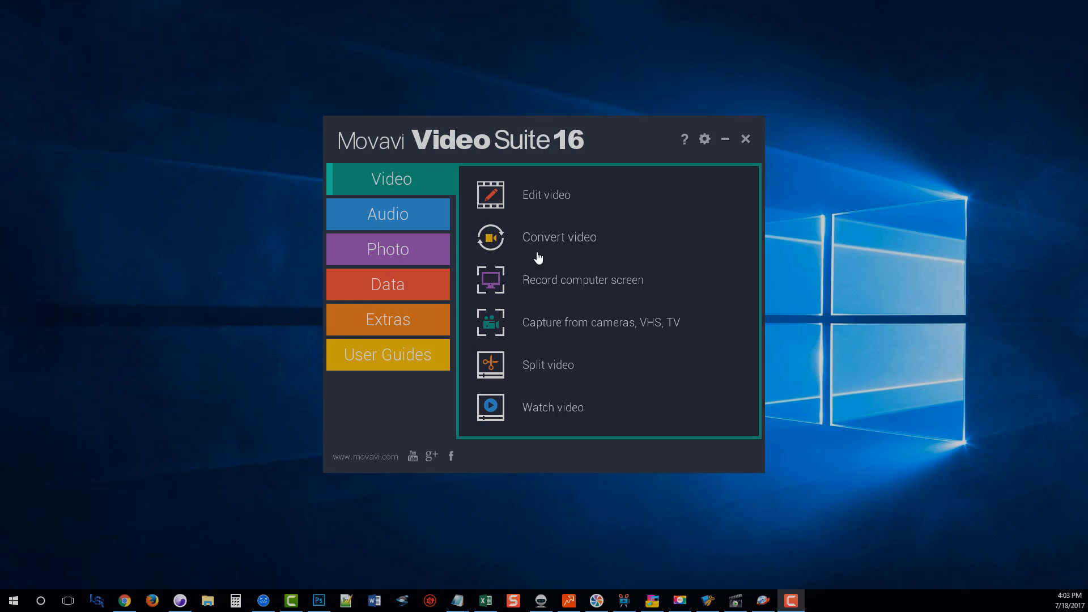
mouse_move(543, 272)
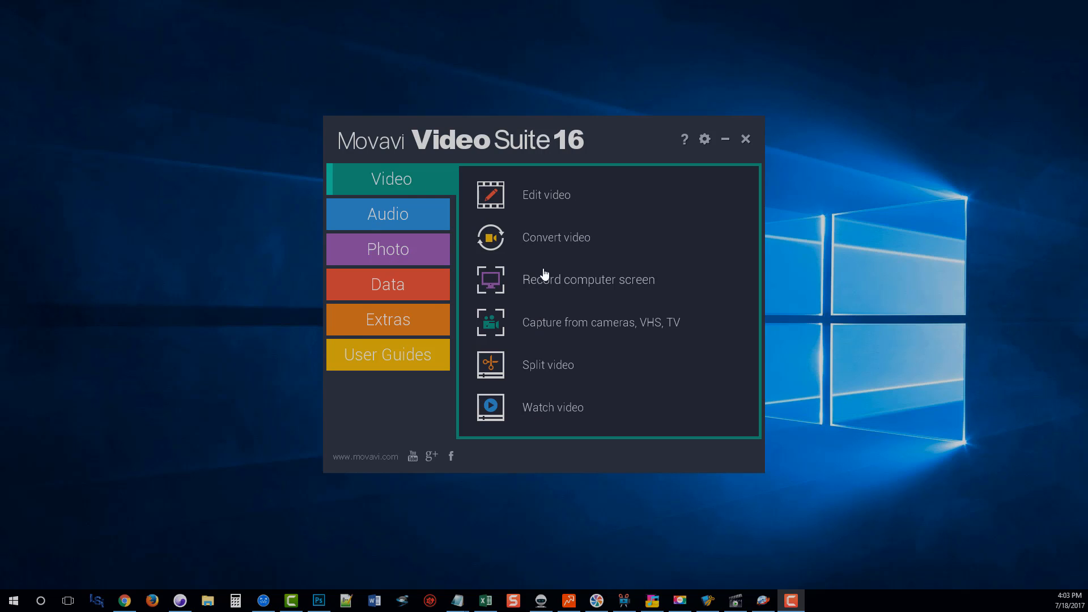
mouse_move(556, 198)
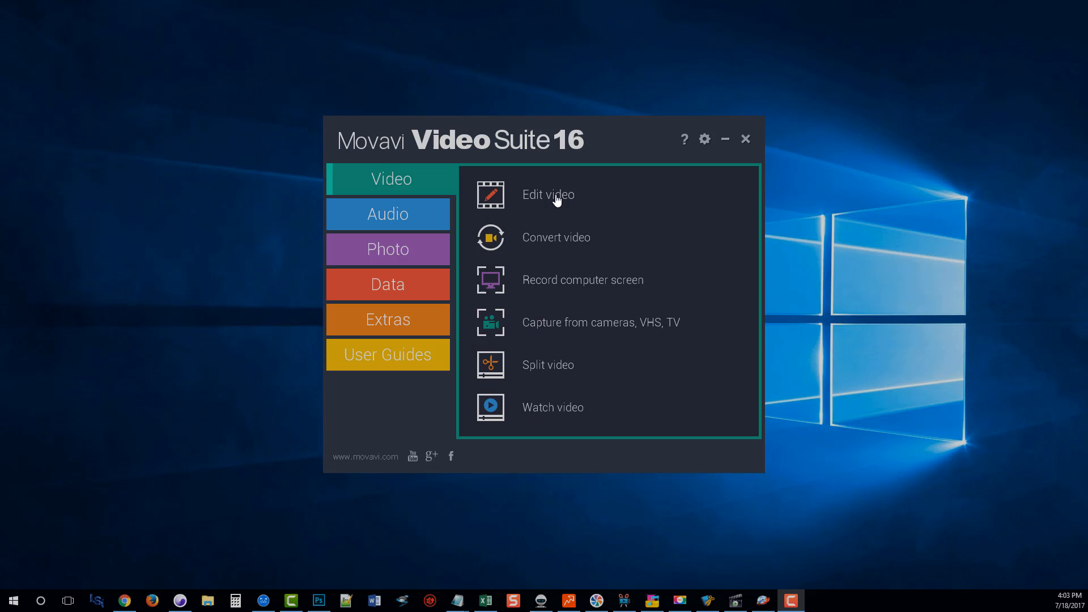
mouse_move(548, 195)
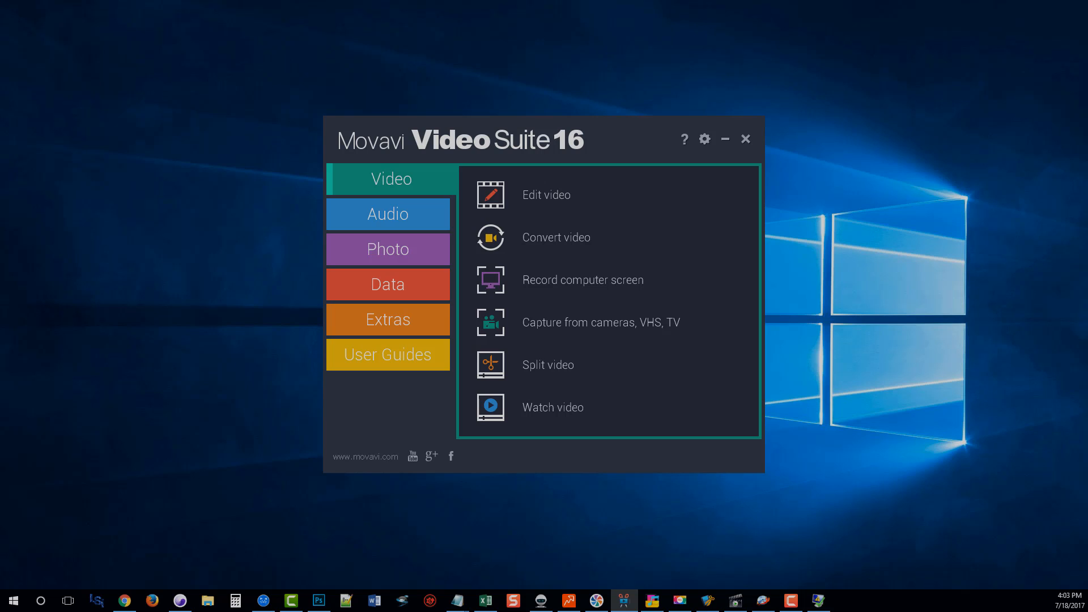
- Maximize the empty New Project video editor window to fill the screen
left_click(546, 194)
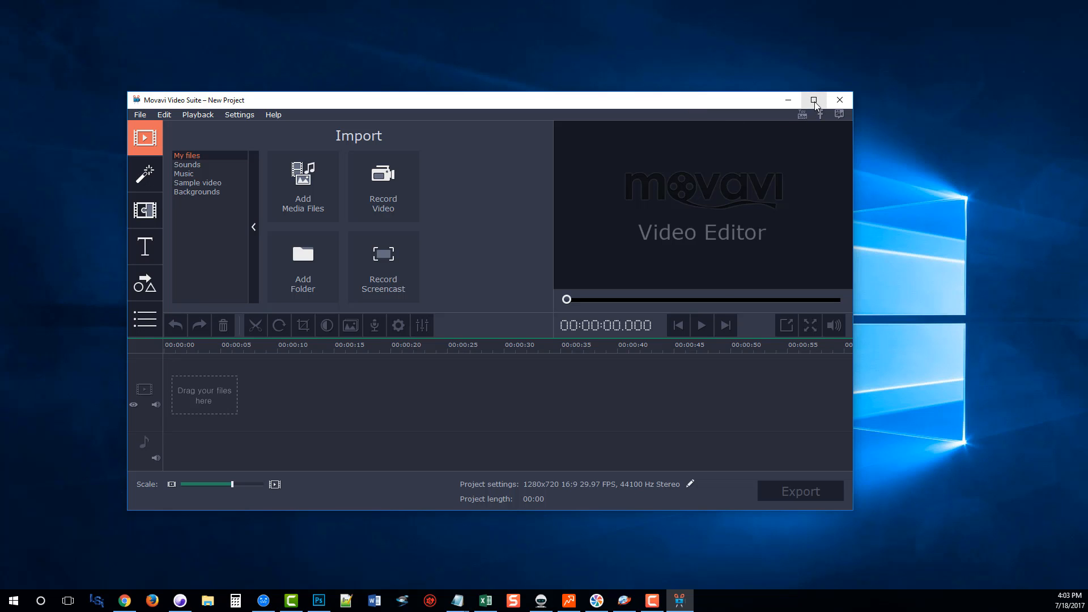
left_click(814, 100)
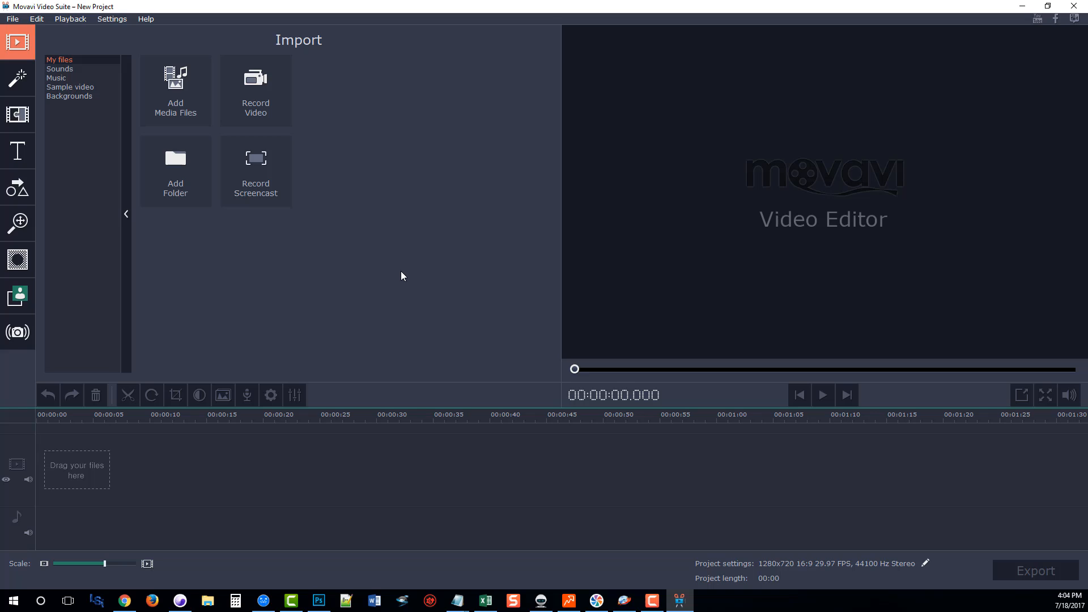
mouse_move(425, 269)
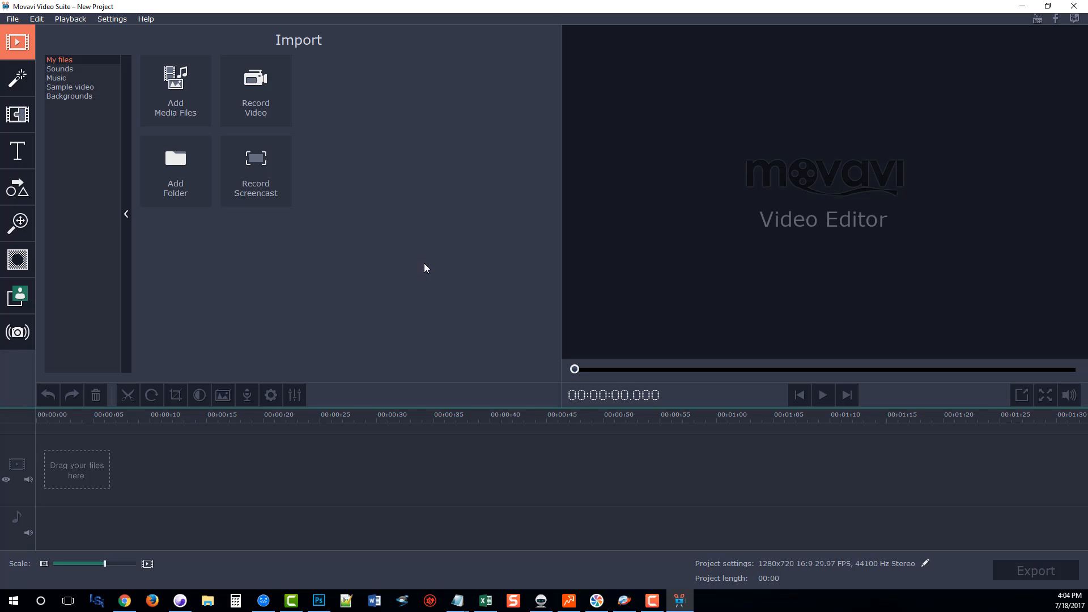
mouse_move(434, 286)
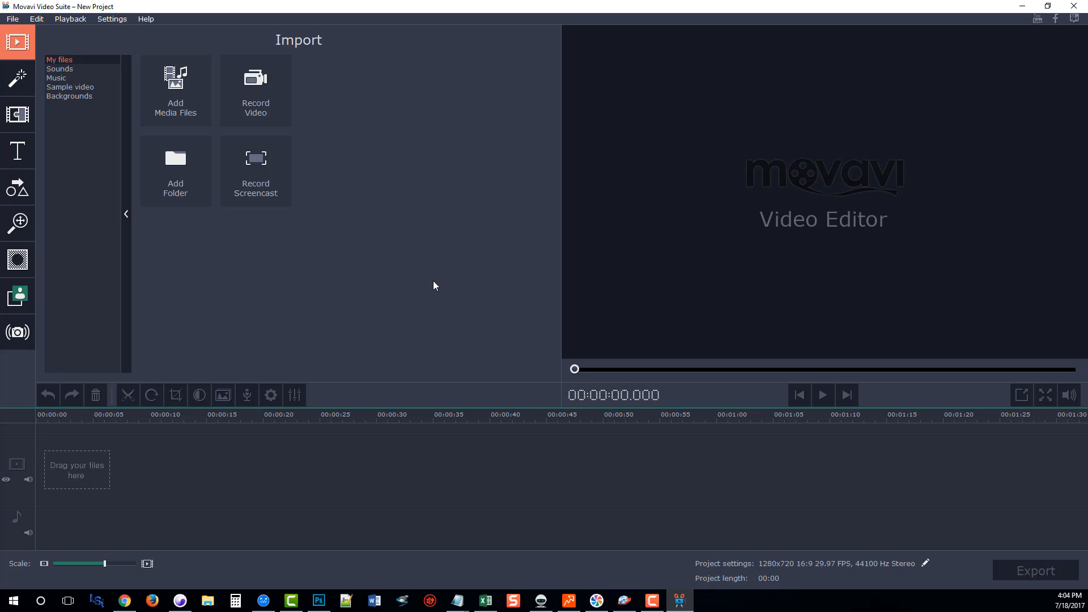
mouse_move(351, 164)
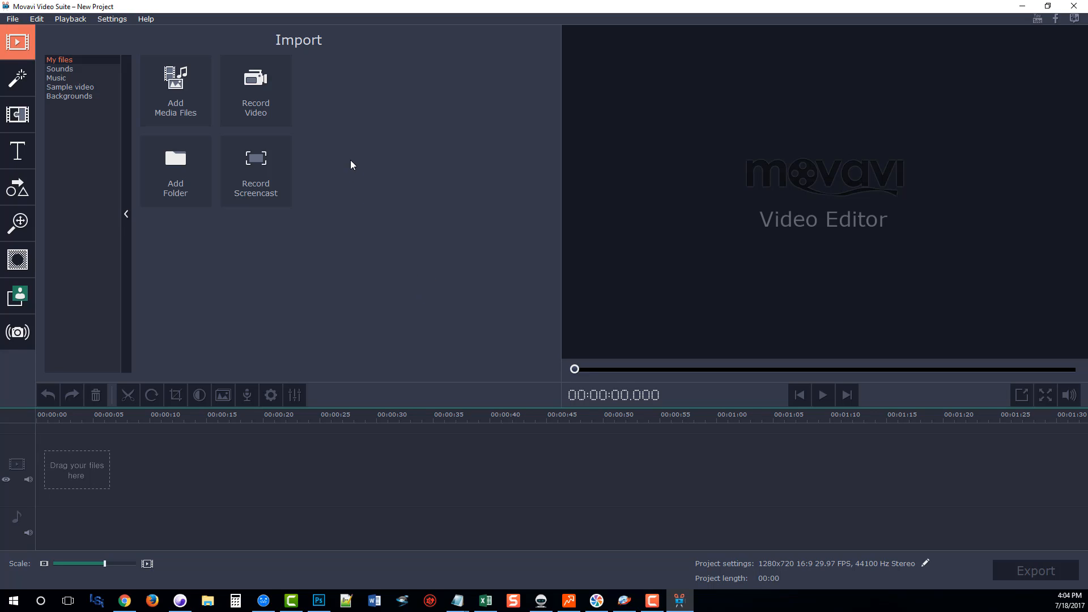
mouse_move(371, 232)
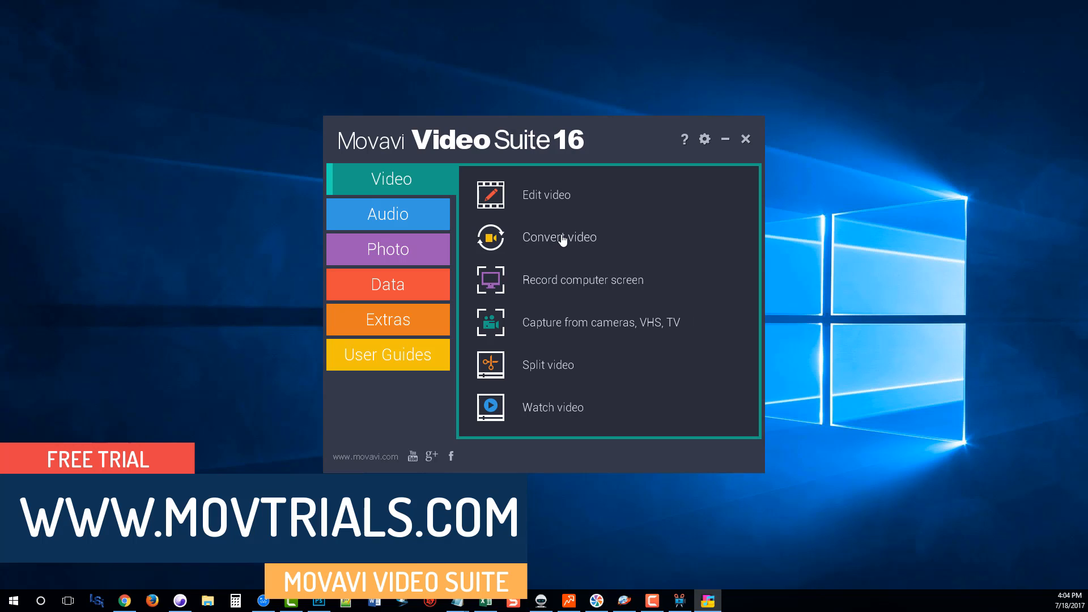
mouse_move(559, 237)
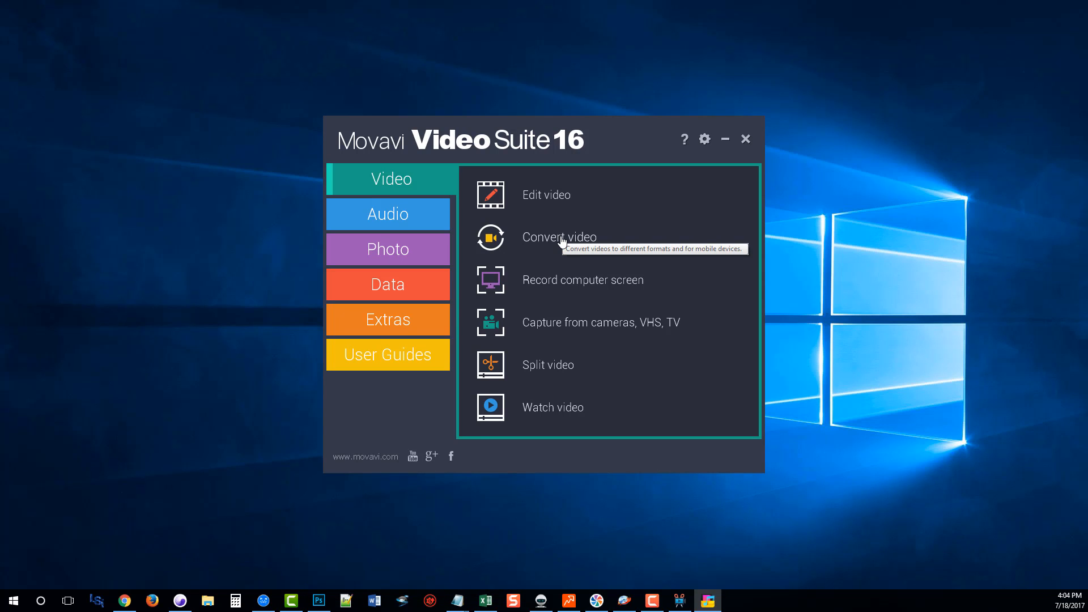
- Launch Convert video from the launcher, showing an empty converter with AVI output
left_click(724, 138)
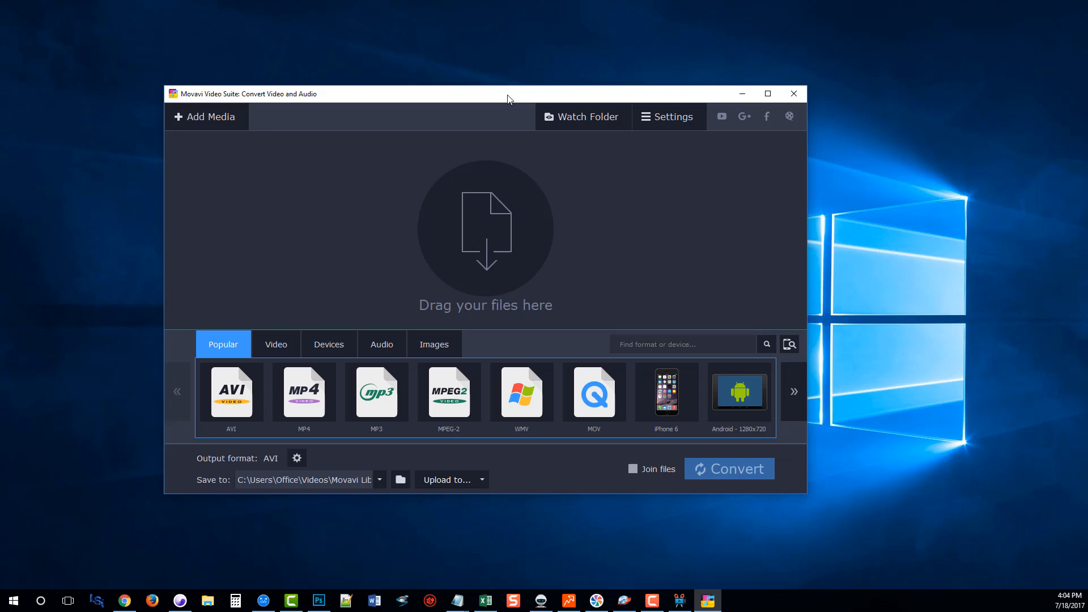
mouse_move(261, 266)
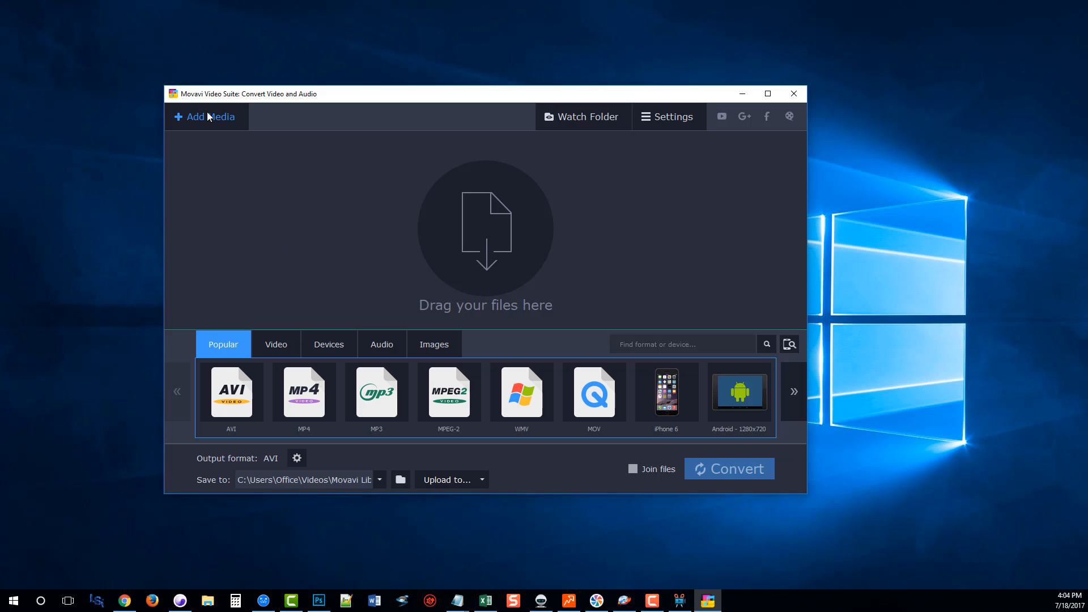
mouse_move(330, 271)
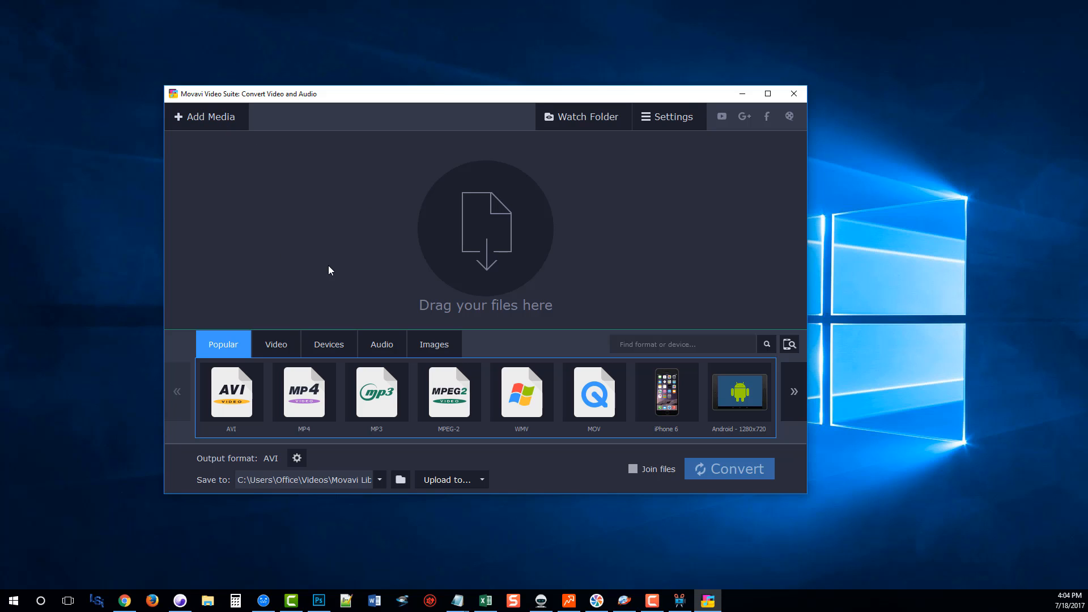
mouse_move(666, 393)
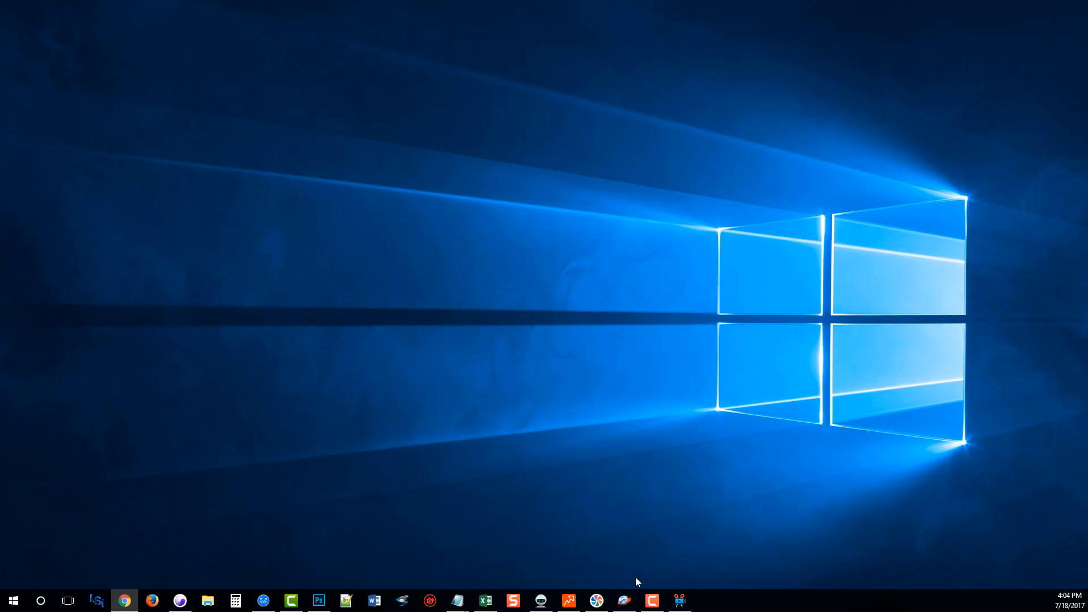
- Restore the launcher from the taskbar and start the screen recording tool
left_click(706, 600)
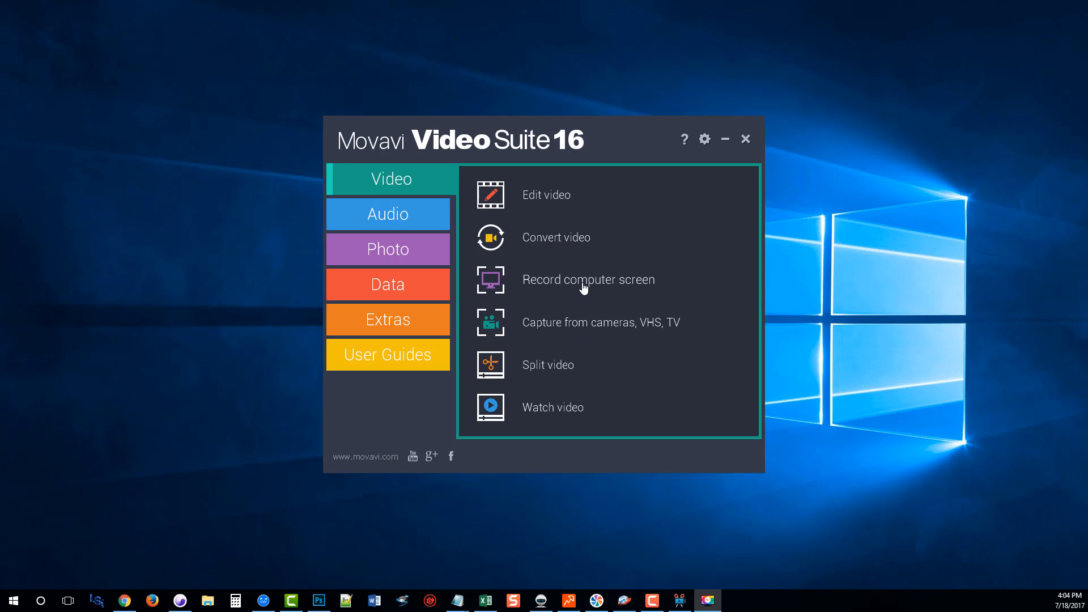
mouse_move(588, 279)
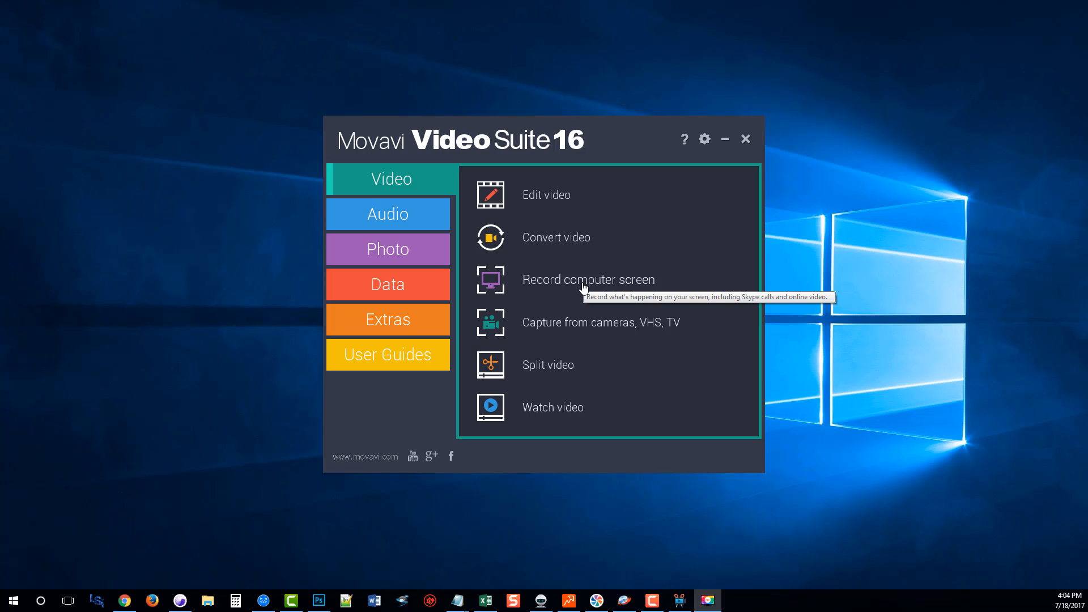
left_click(746, 139)
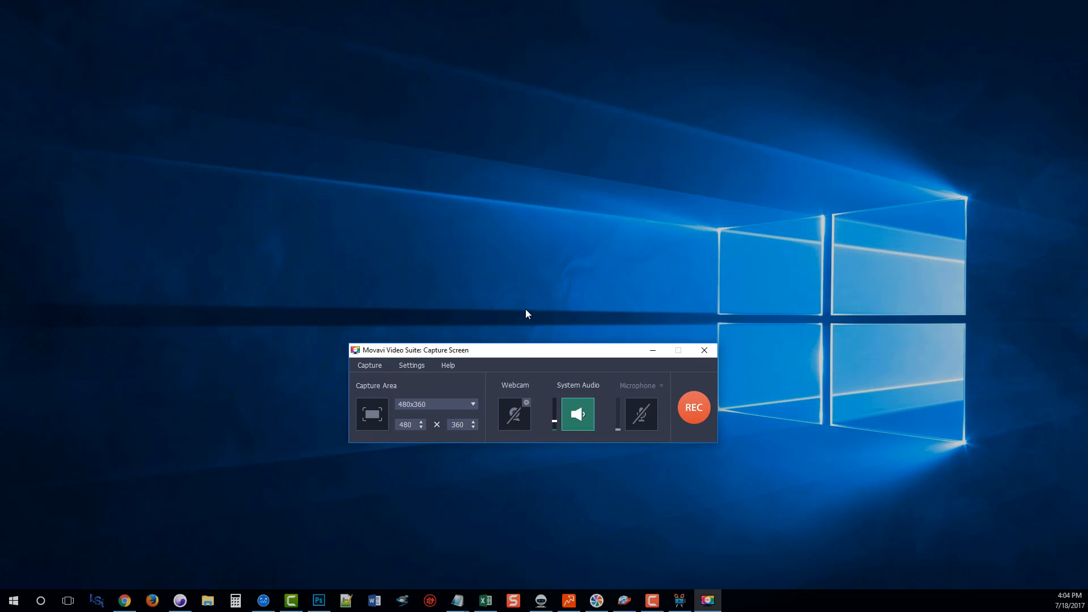
mouse_move(491, 464)
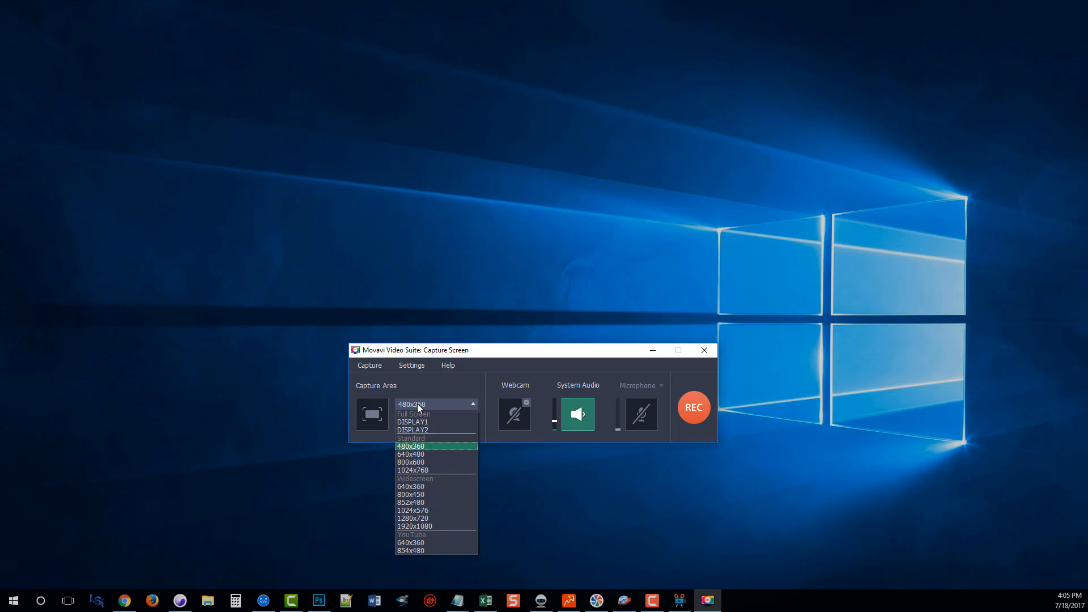
mouse_move(418, 430)
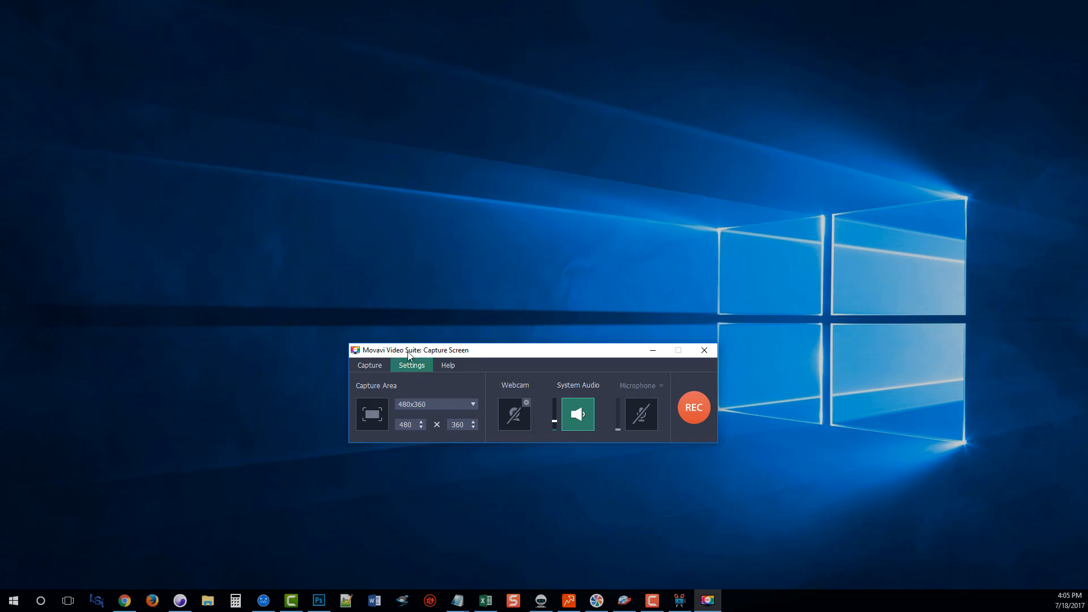
mouse_move(604, 408)
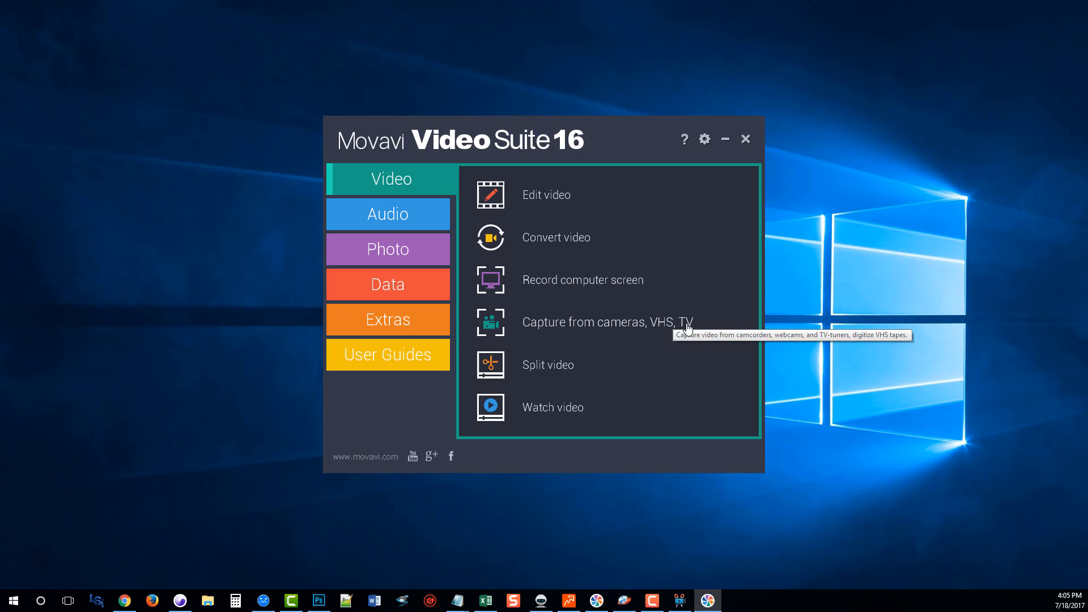
left_click(584, 321)
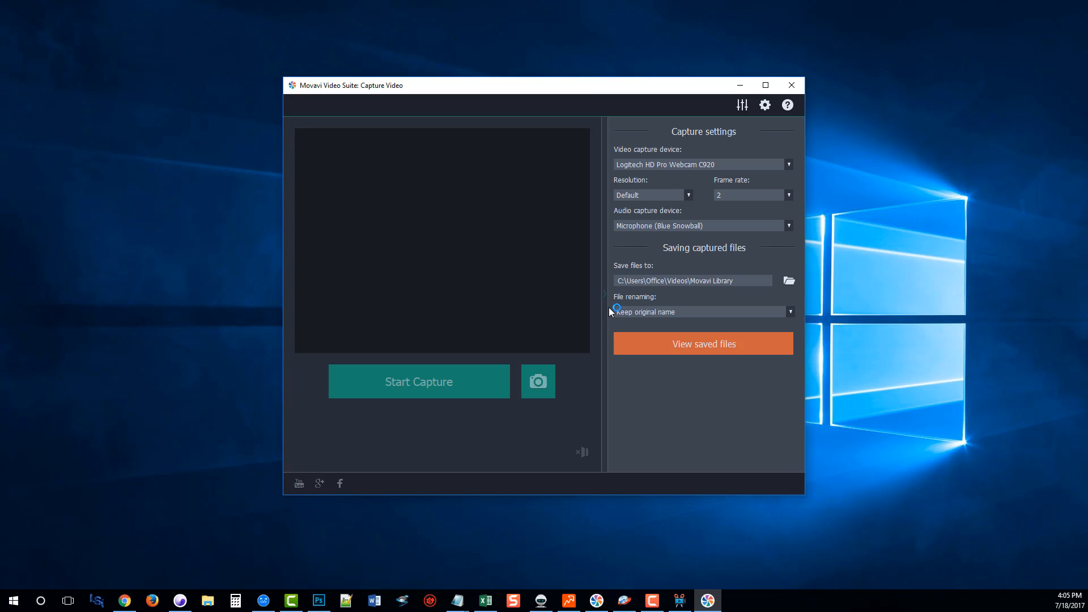
mouse_move(723, 90)
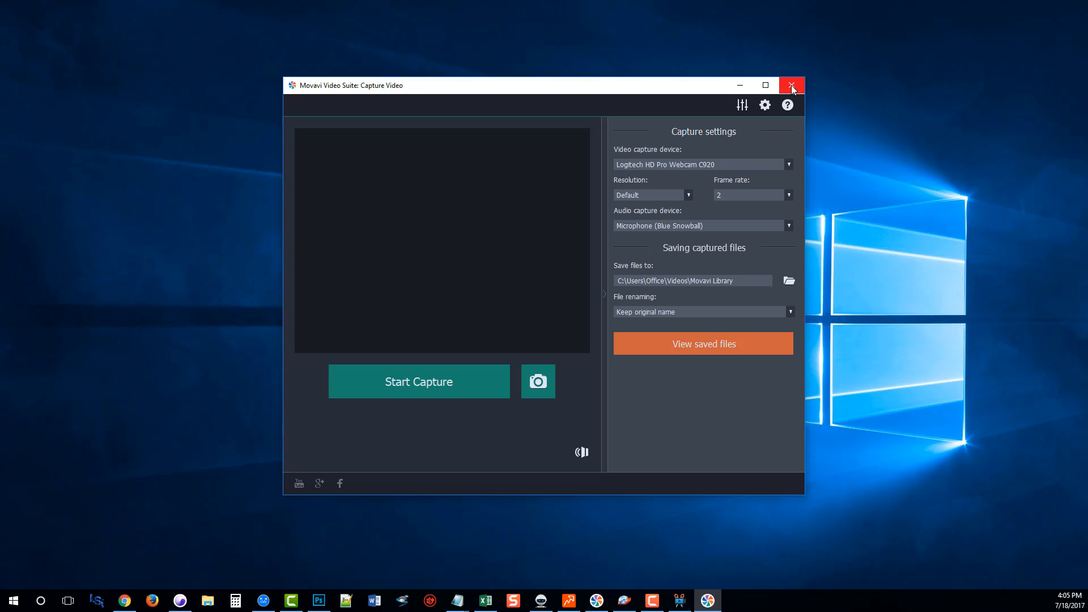
left_click(792, 86)
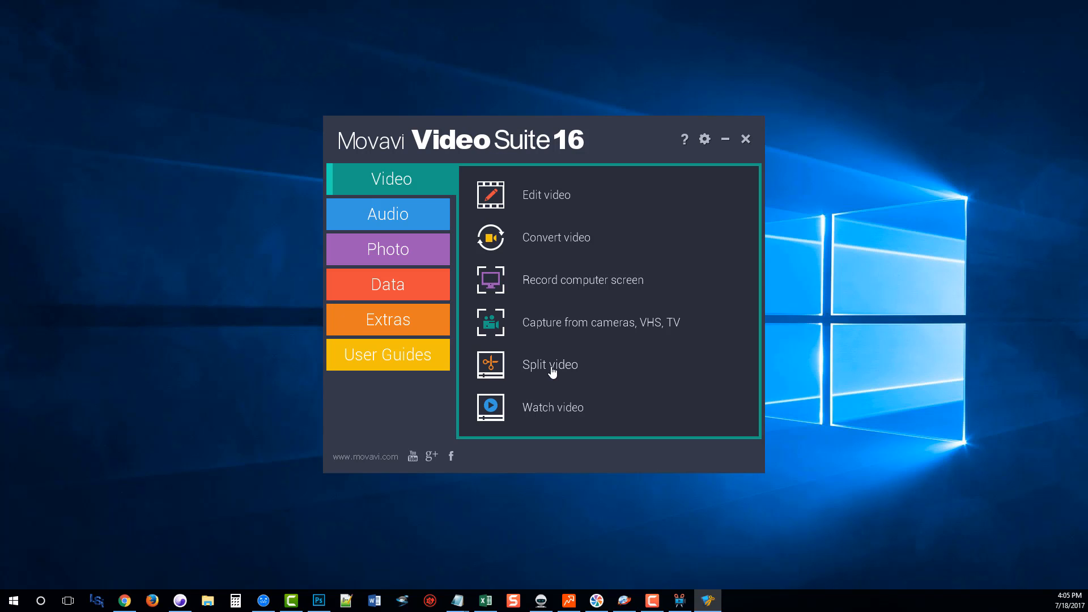
mouse_move(554, 412)
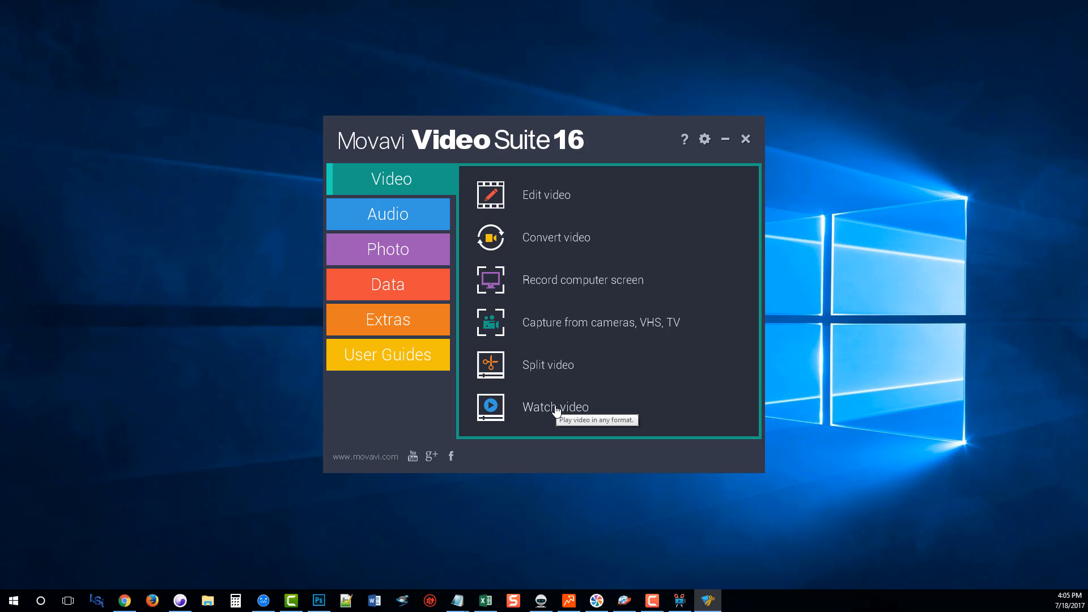
left_click(745, 138)
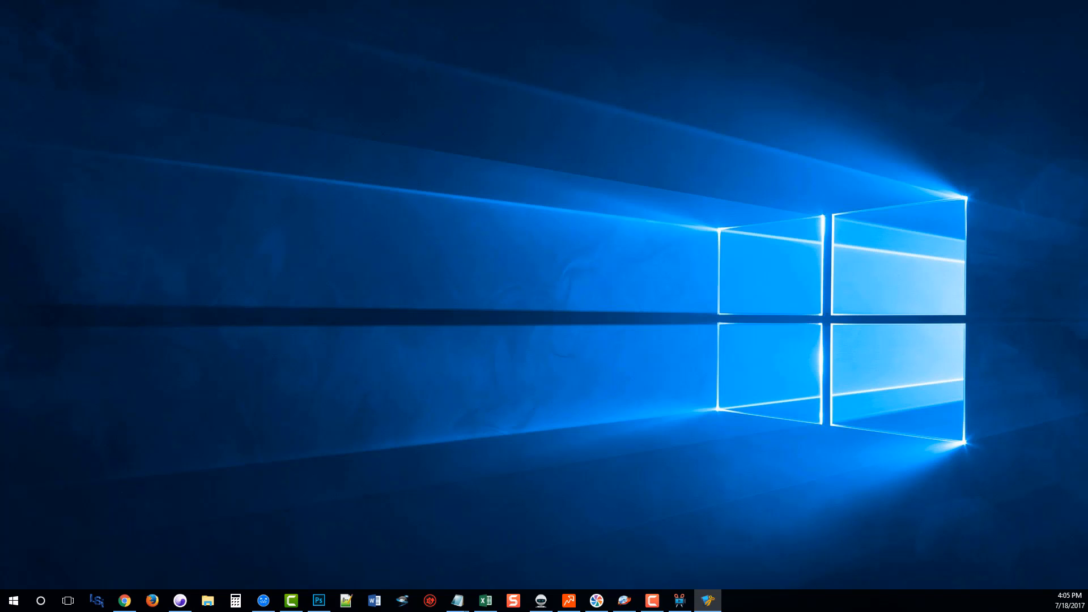
left_click(707, 600)
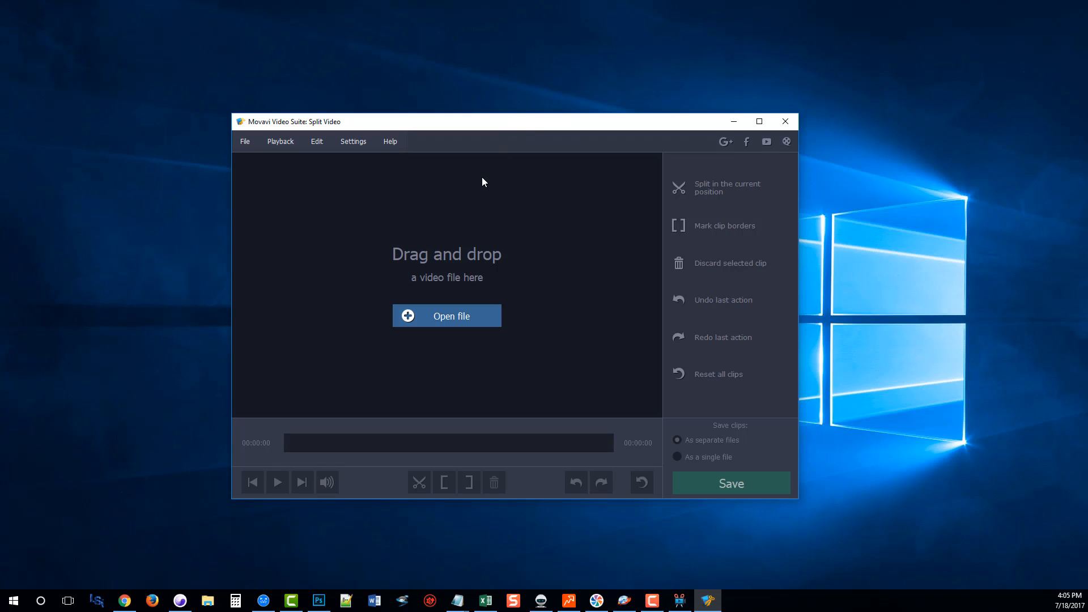
mouse_move(523, 215)
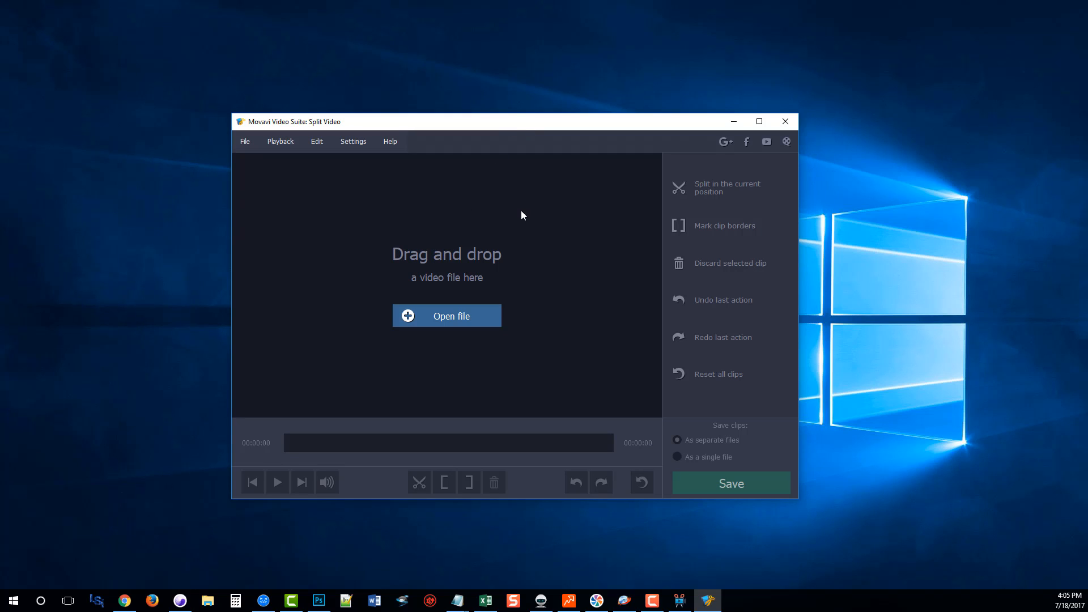
mouse_move(406, 222)
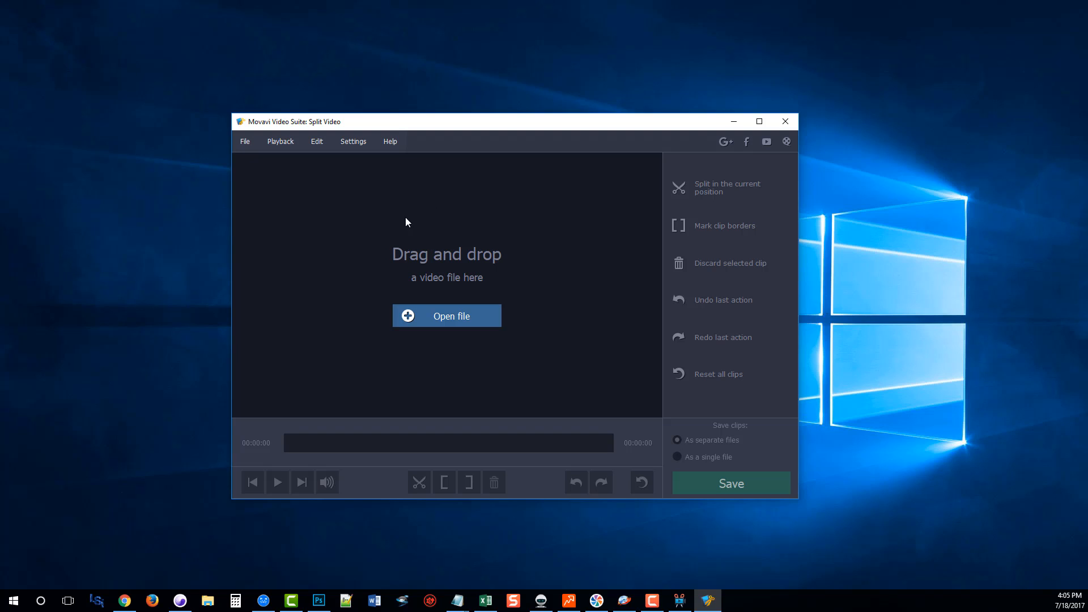
mouse_move(438, 345)
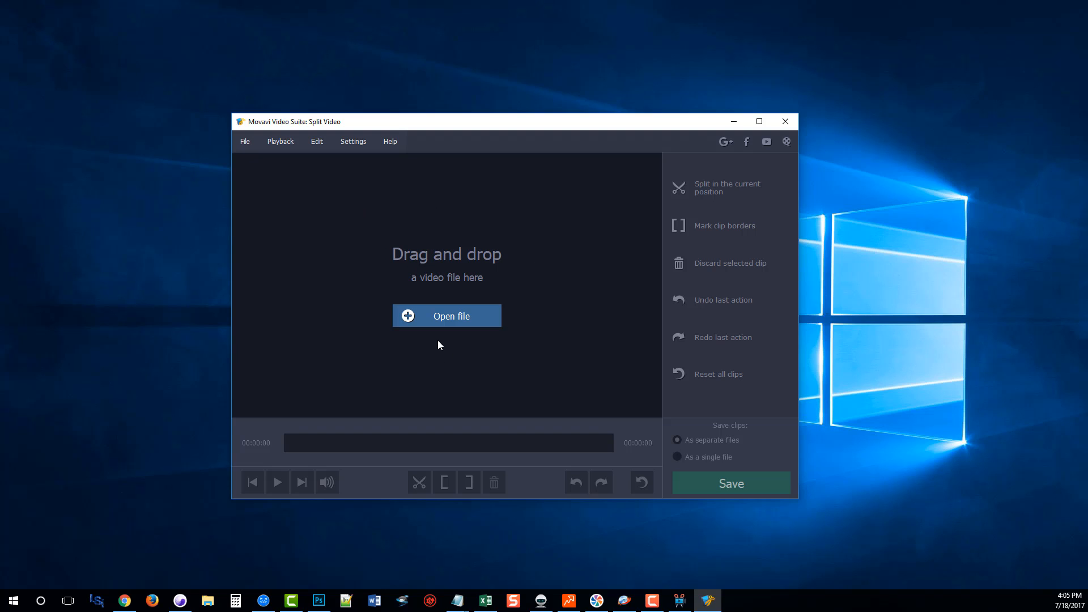
mouse_move(718, 291)
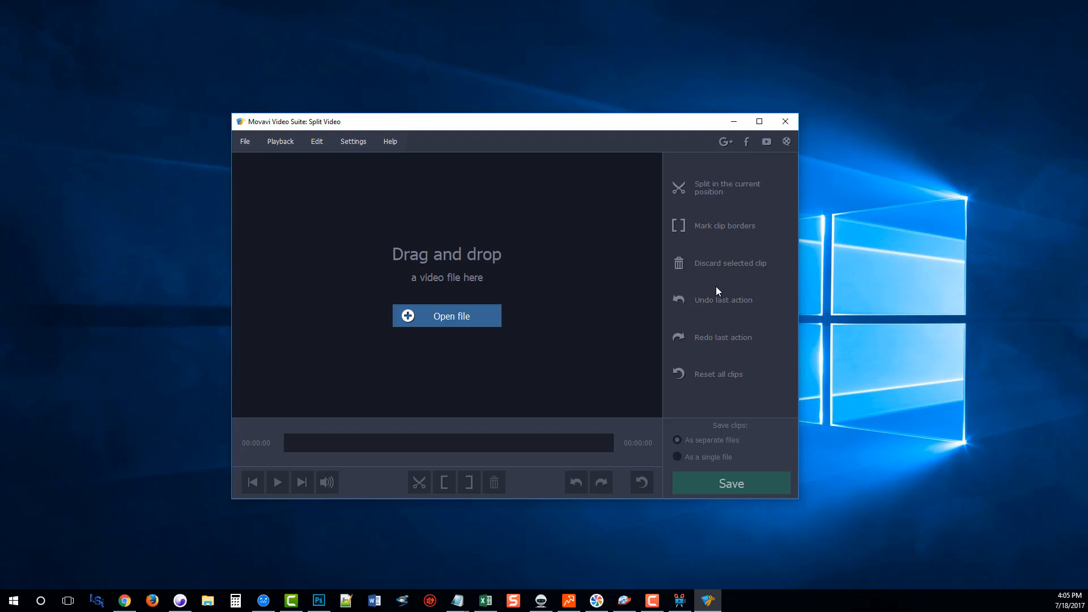
mouse_move(727, 211)
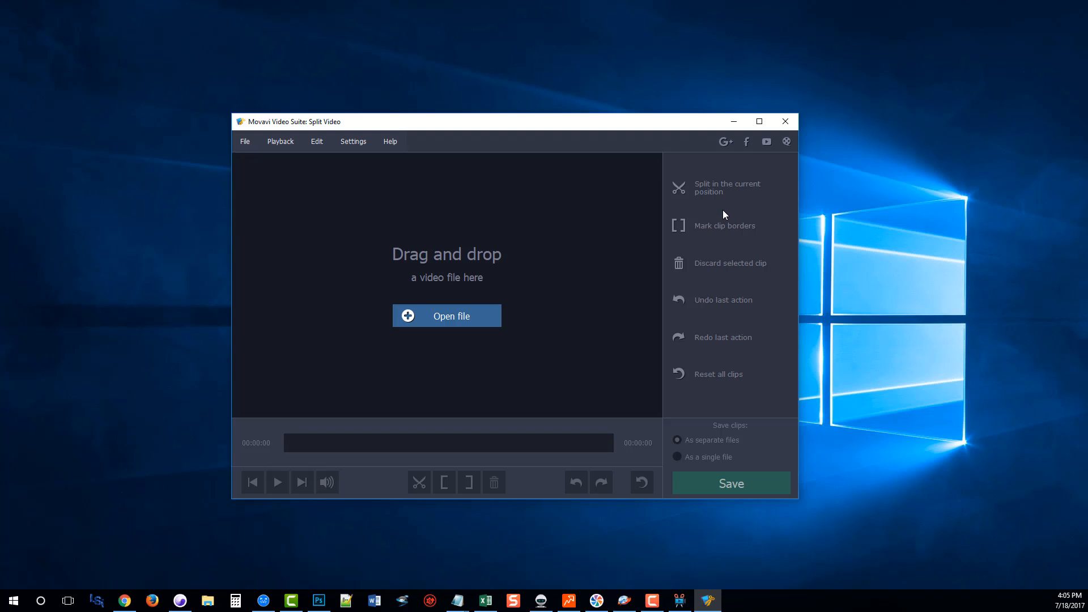
mouse_move(734, 326)
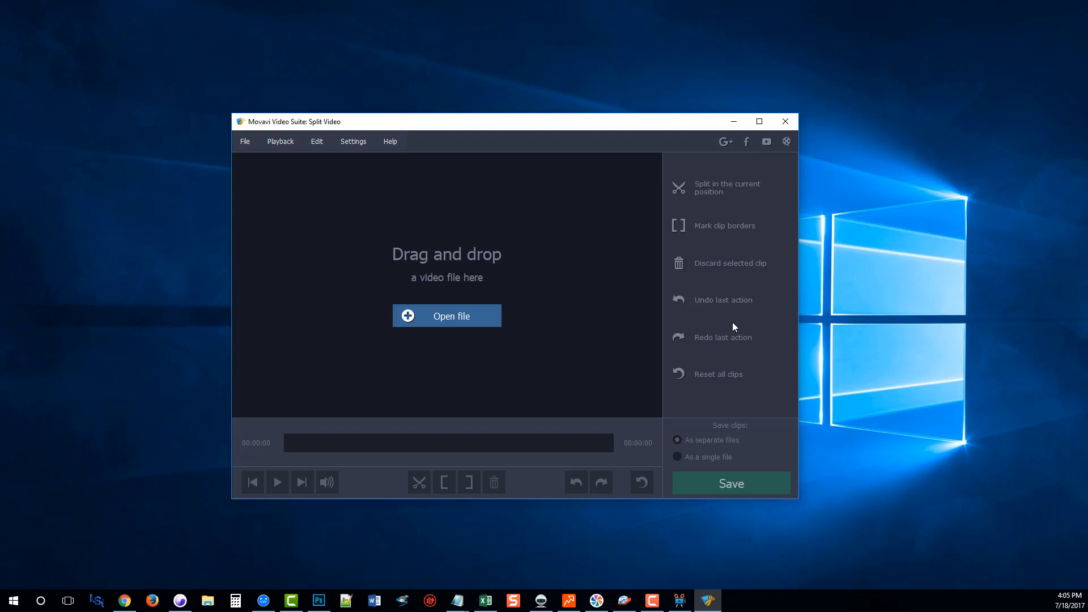
mouse_move(743, 266)
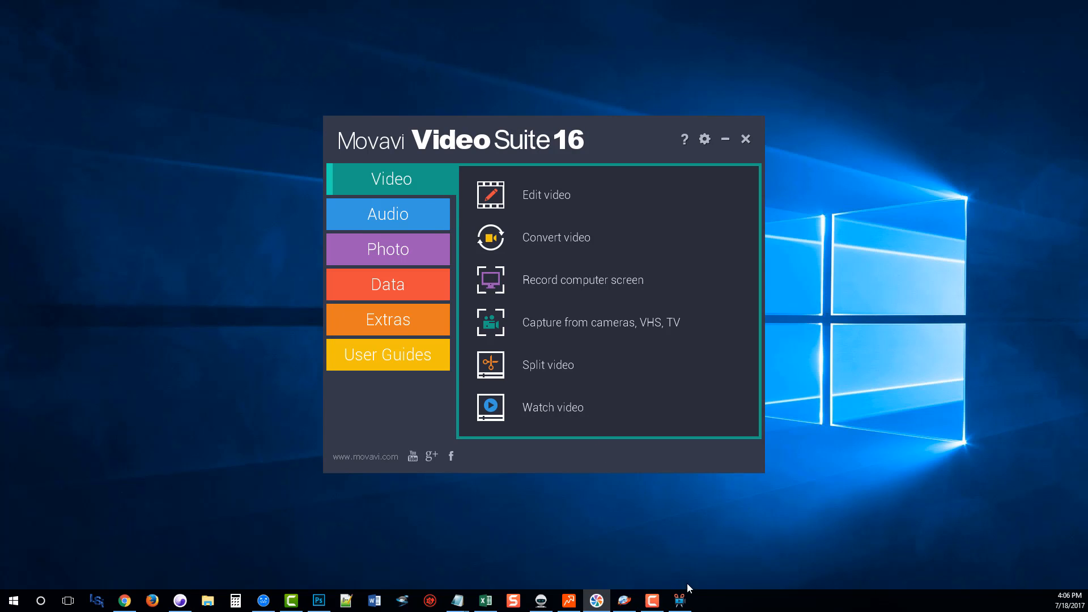
left_click(545, 194)
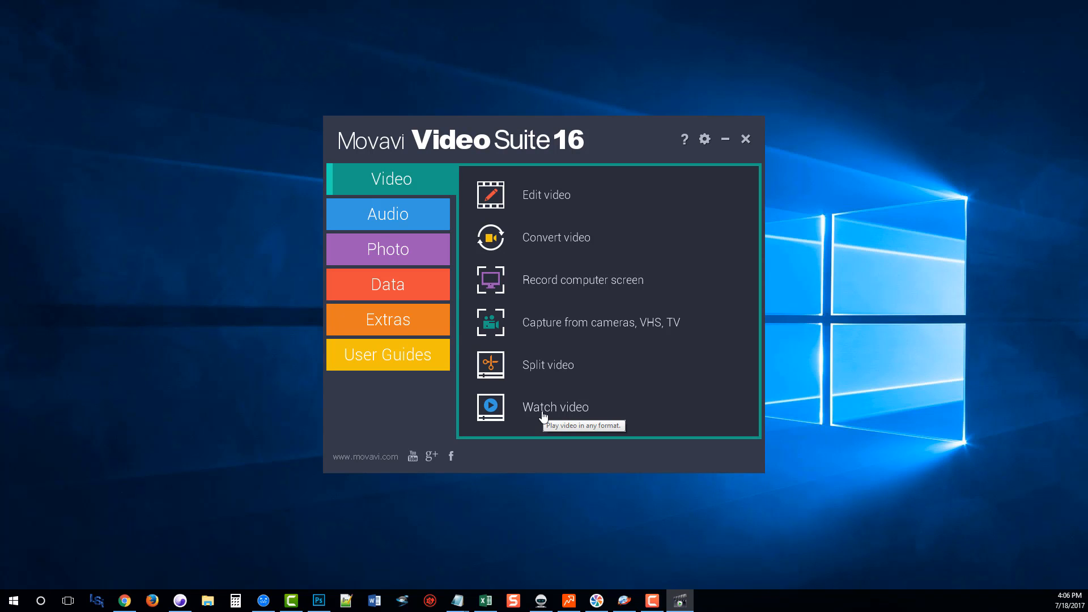
left_click(725, 139)
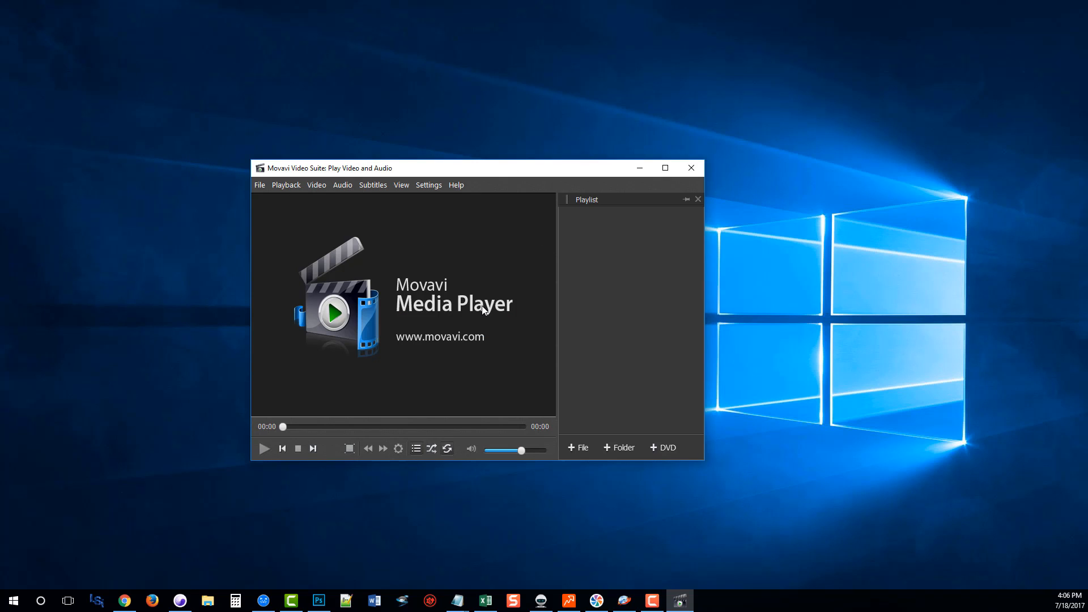
mouse_move(430, 273)
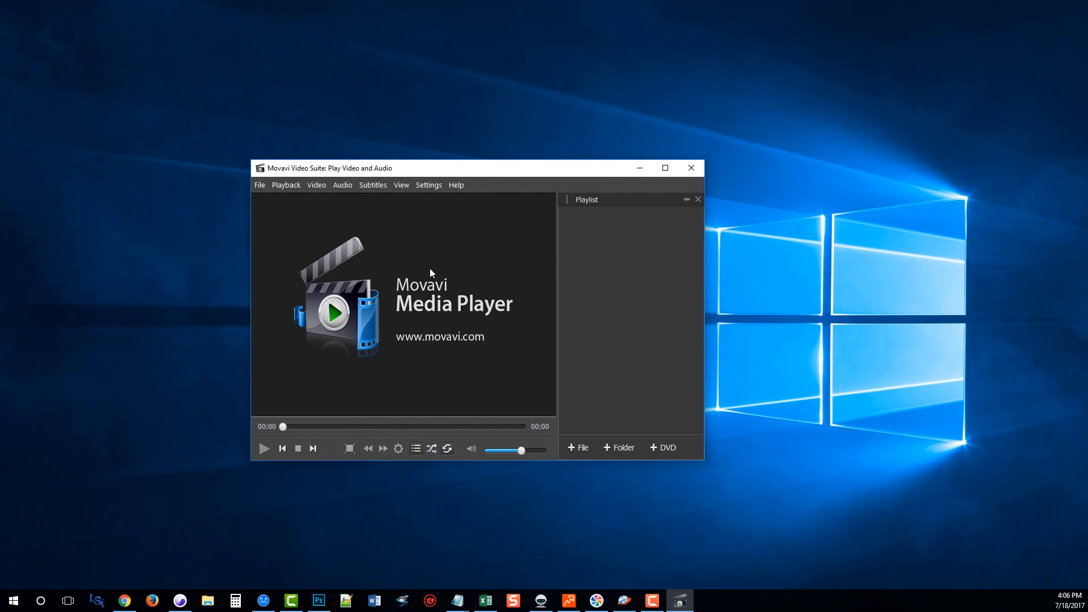
left_click(664, 168)
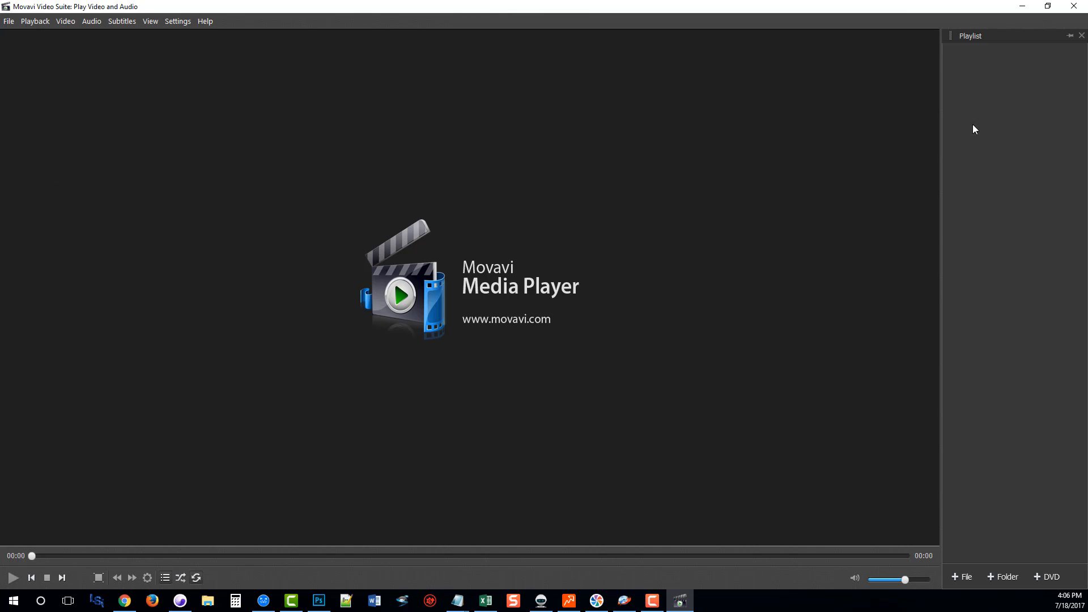
mouse_move(187, 217)
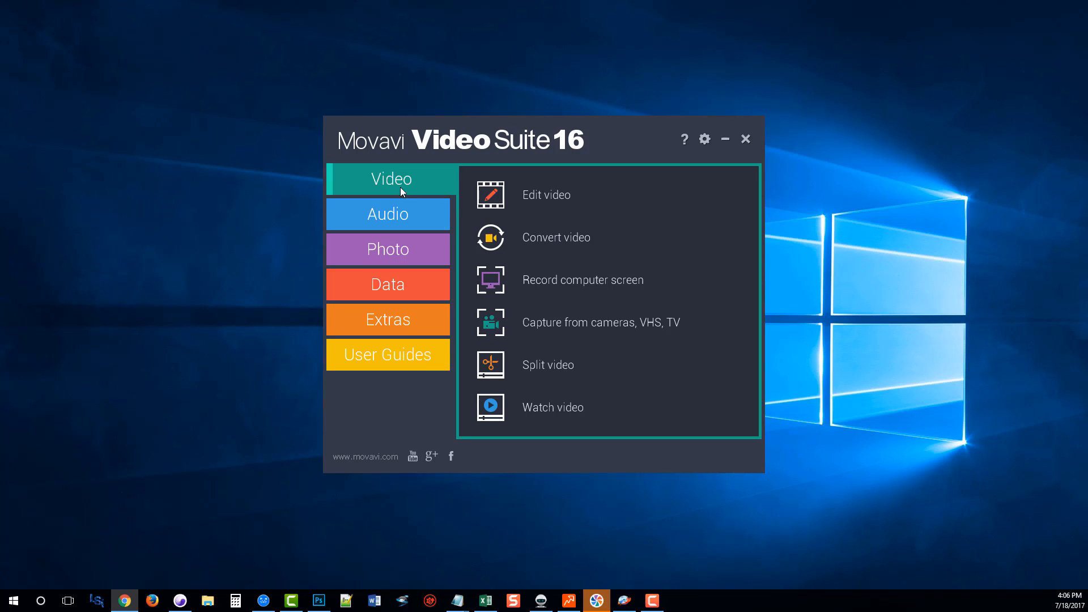
- Browse the Audio tab tools, flip to Video and back, then launch Play music
left_click(387, 213)
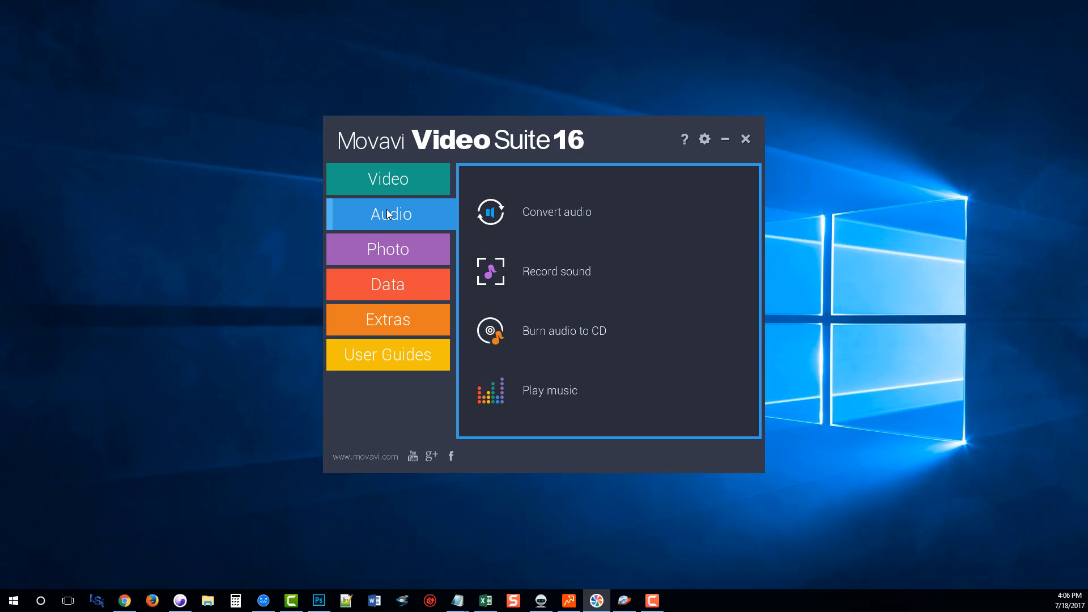
mouse_move(542, 232)
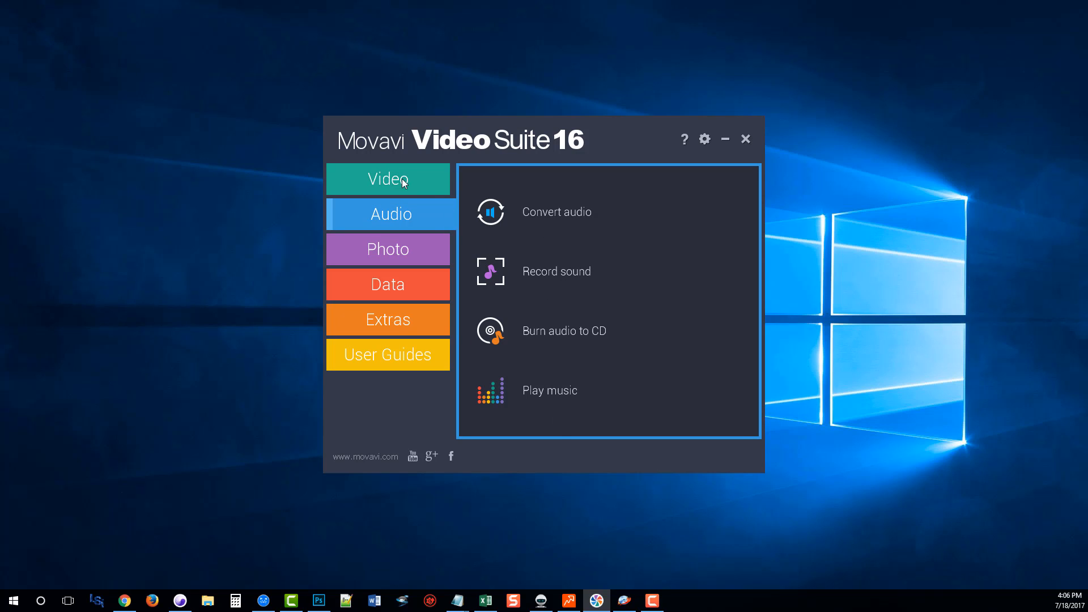
mouse_move(398, 218)
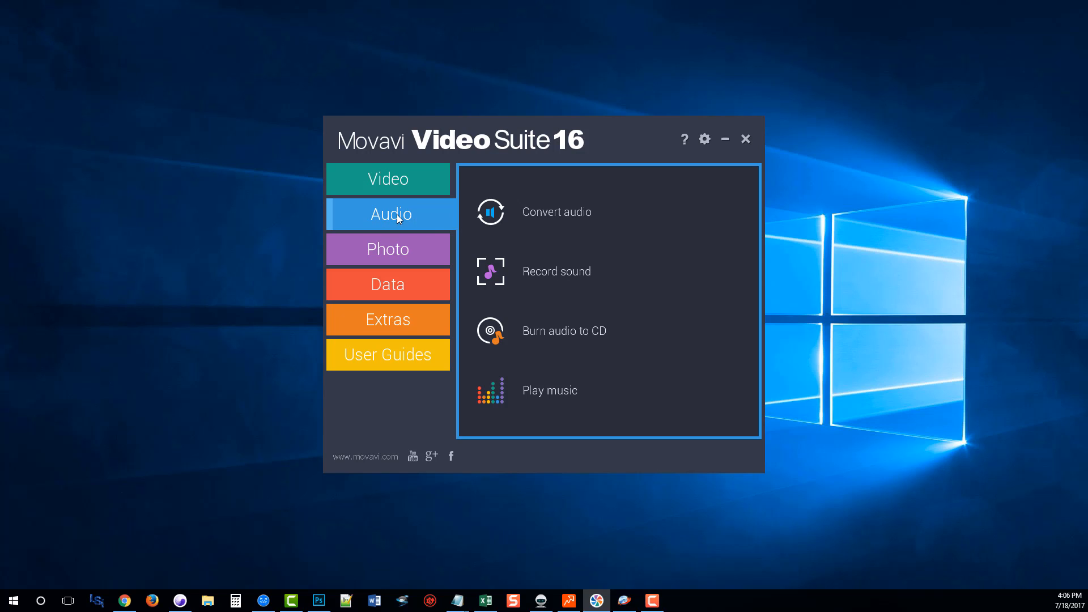
mouse_move(448, 223)
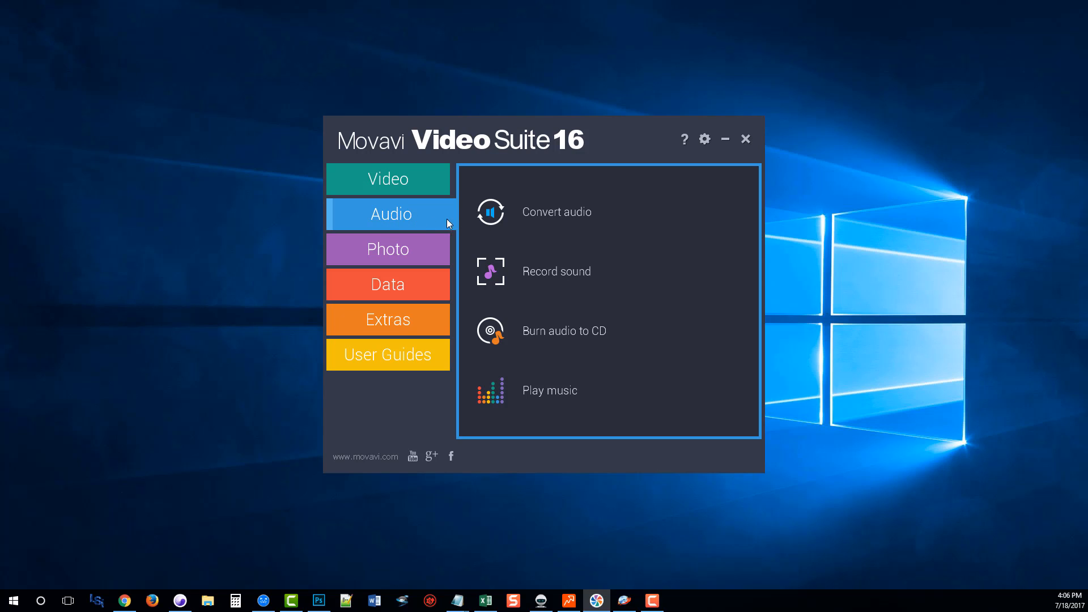
mouse_move(546, 279)
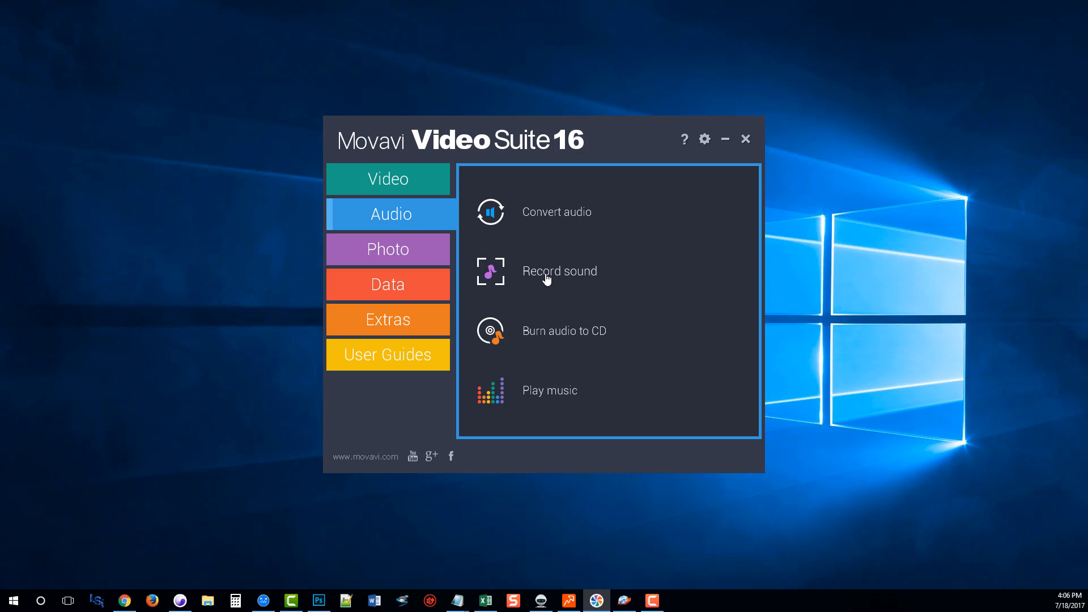
mouse_move(531, 339)
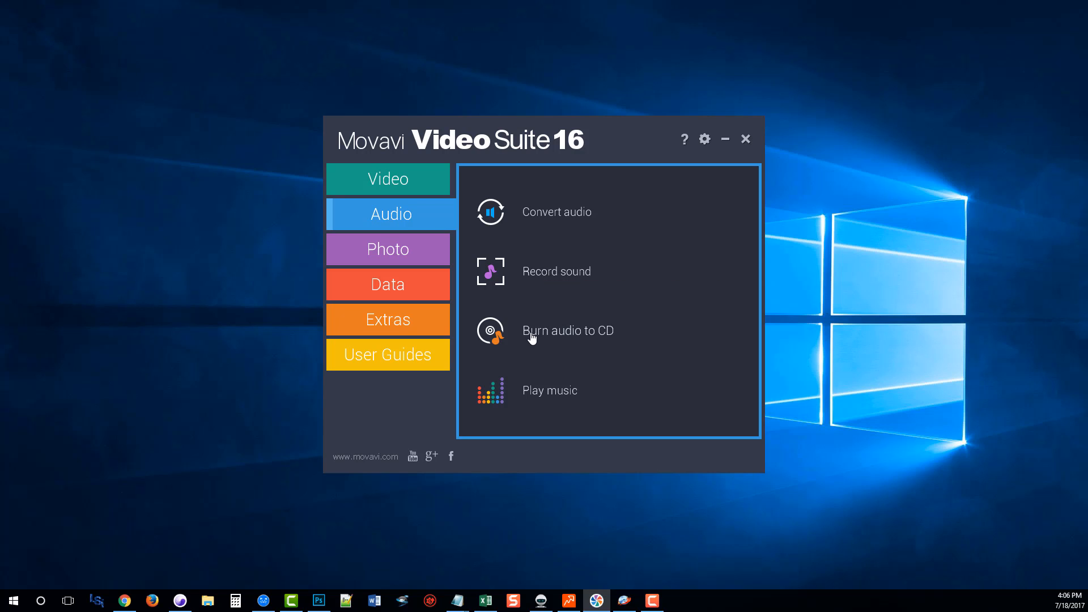
mouse_move(536, 339)
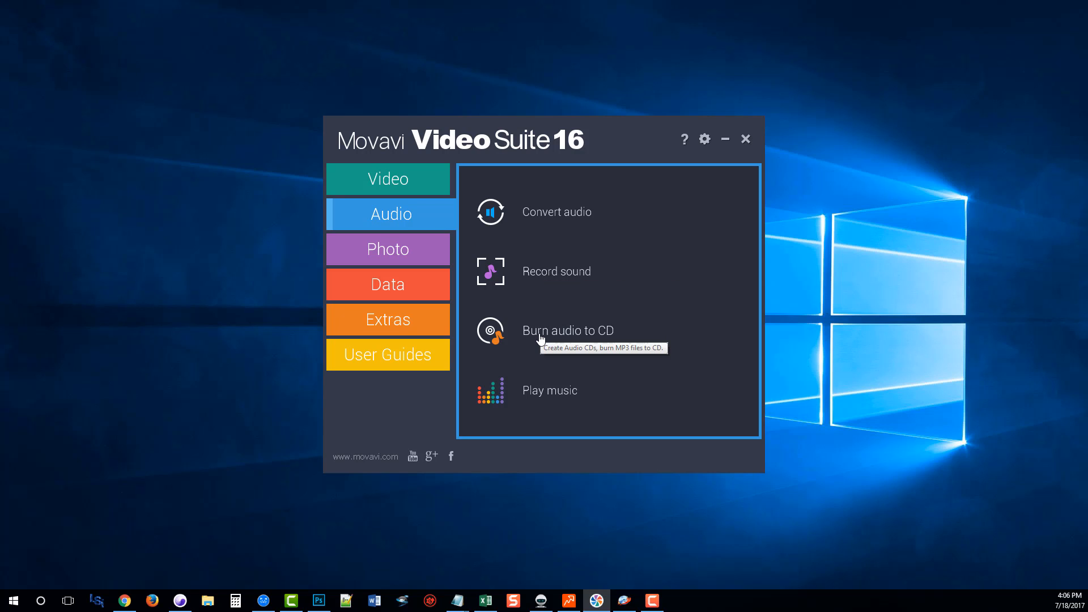
mouse_move(545, 400)
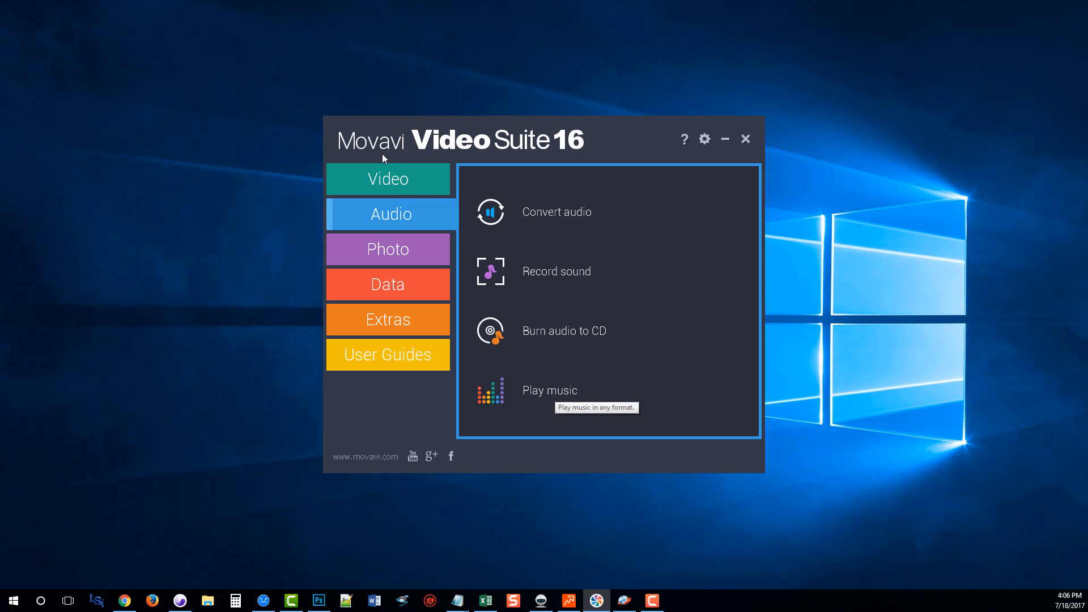
left_click(387, 178)
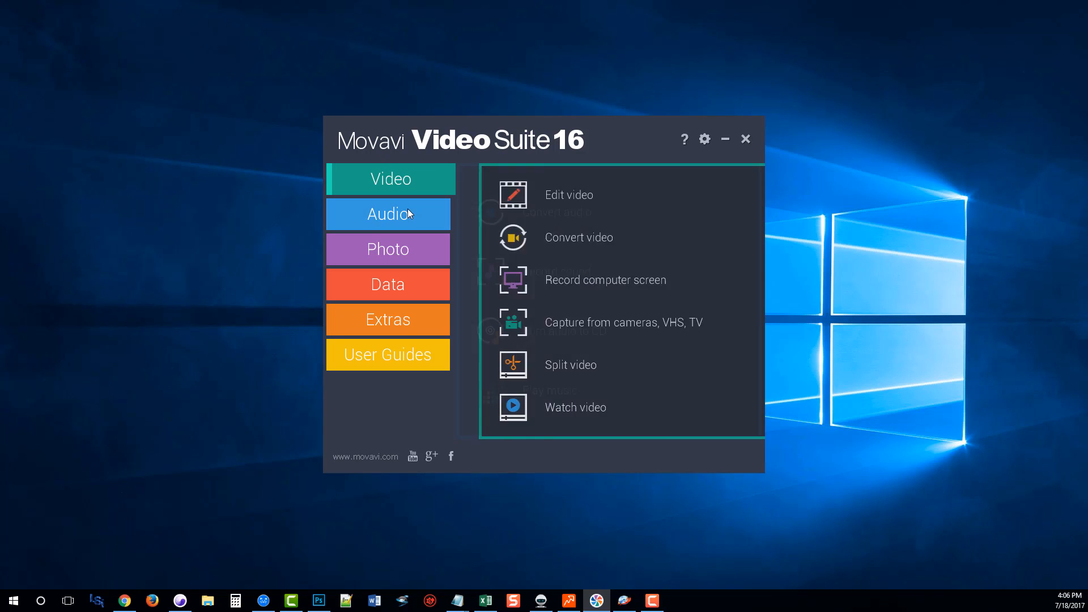
left_click(387, 214)
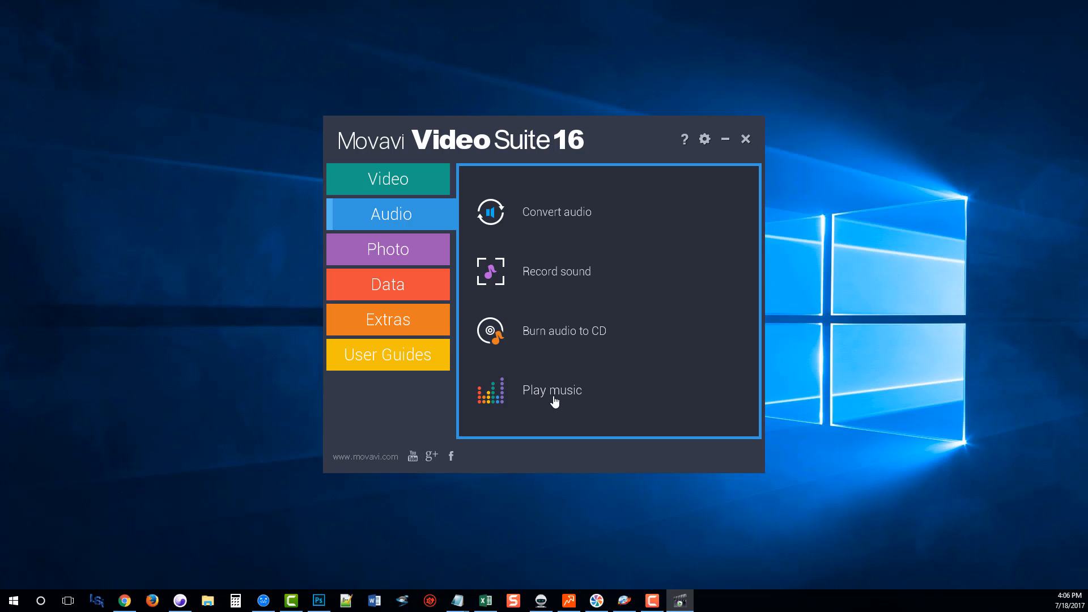
left_click(387, 248)
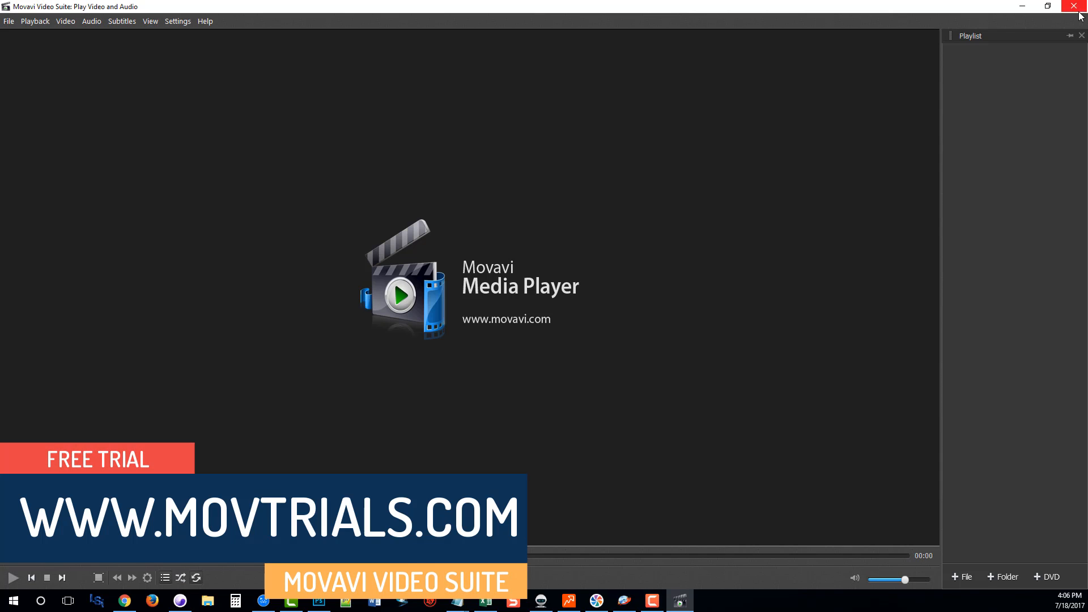
- Close the Media Player window and show the launcher's Data tab tools
left_click(1080, 6)
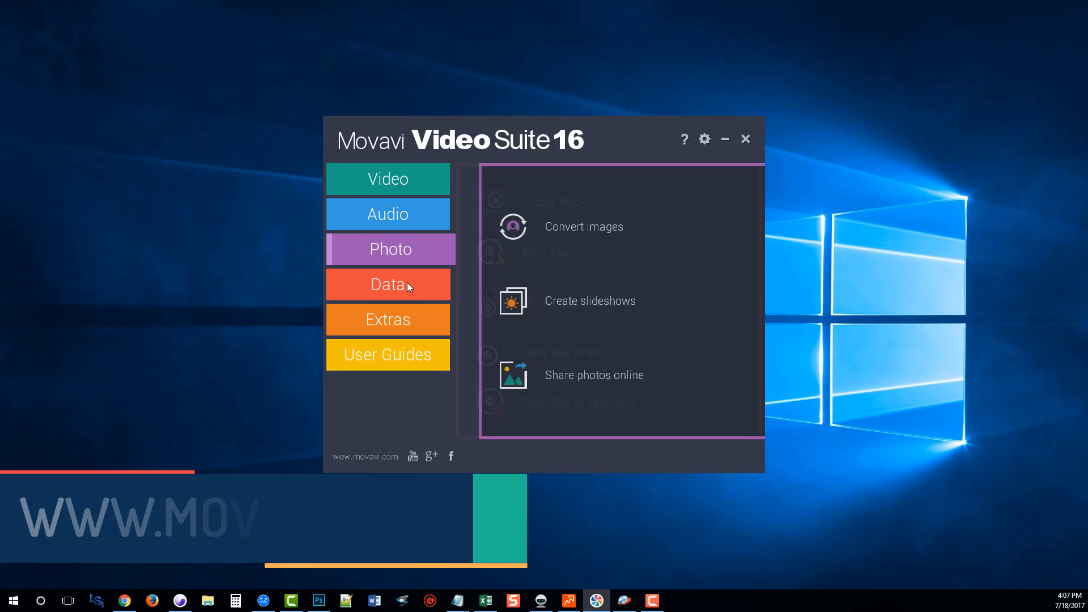
left_click(387, 284)
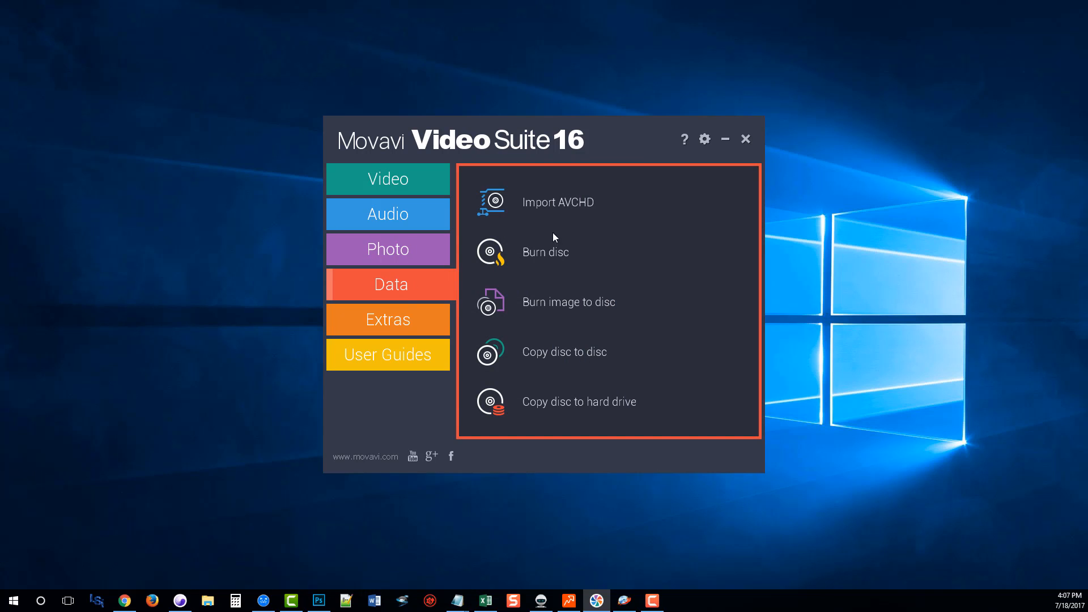
mouse_move(545, 373)
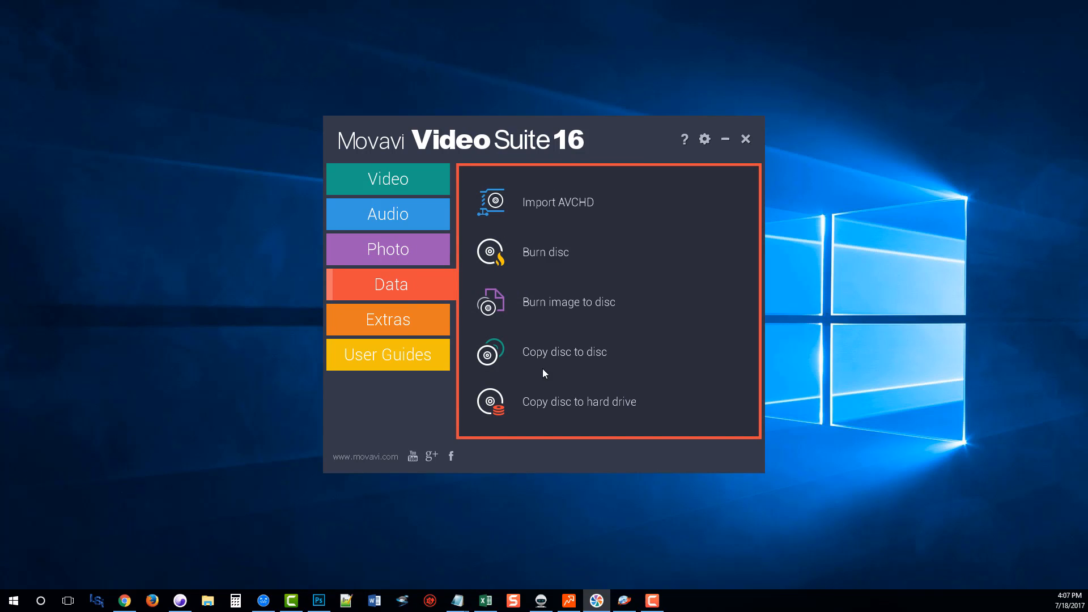
- Switch the launcher to the Extras tab listing stock footage, sharing and Photo Editor offer
left_click(387, 319)
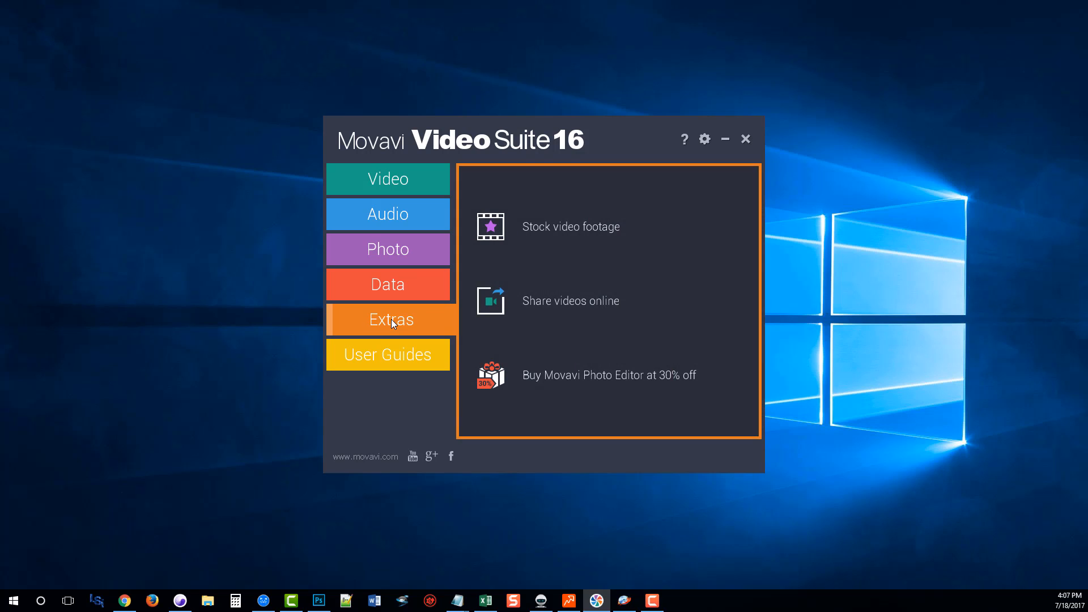
mouse_move(576, 307)
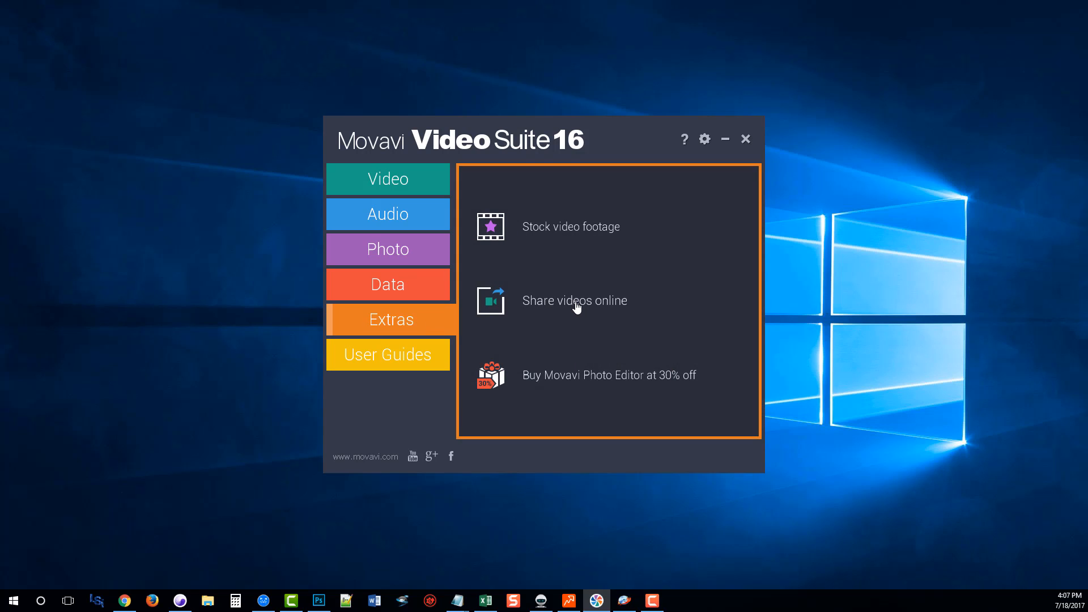
mouse_move(597, 231)
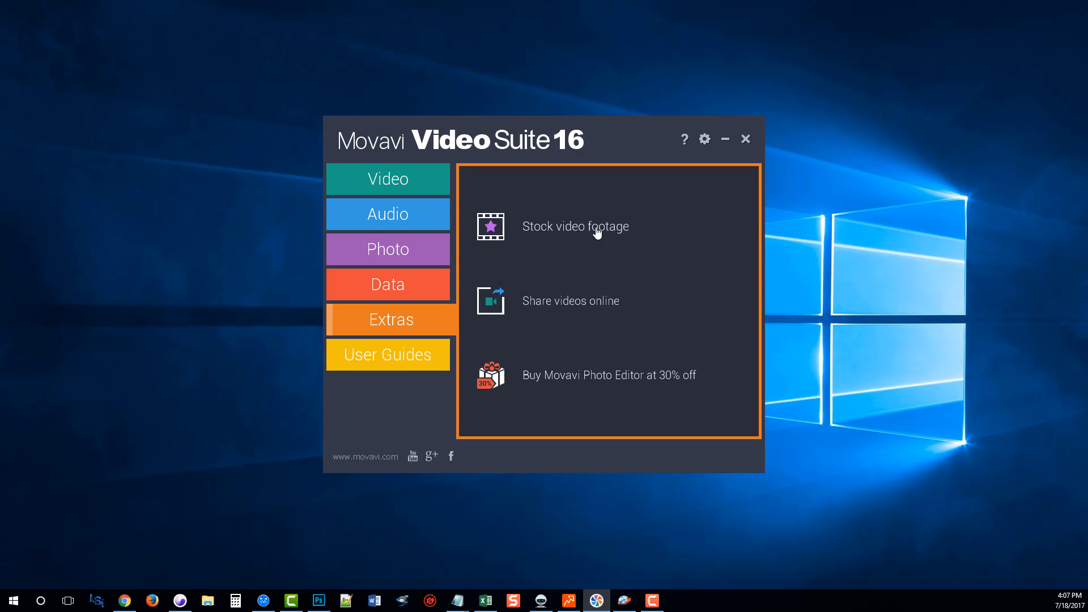
mouse_move(553, 307)
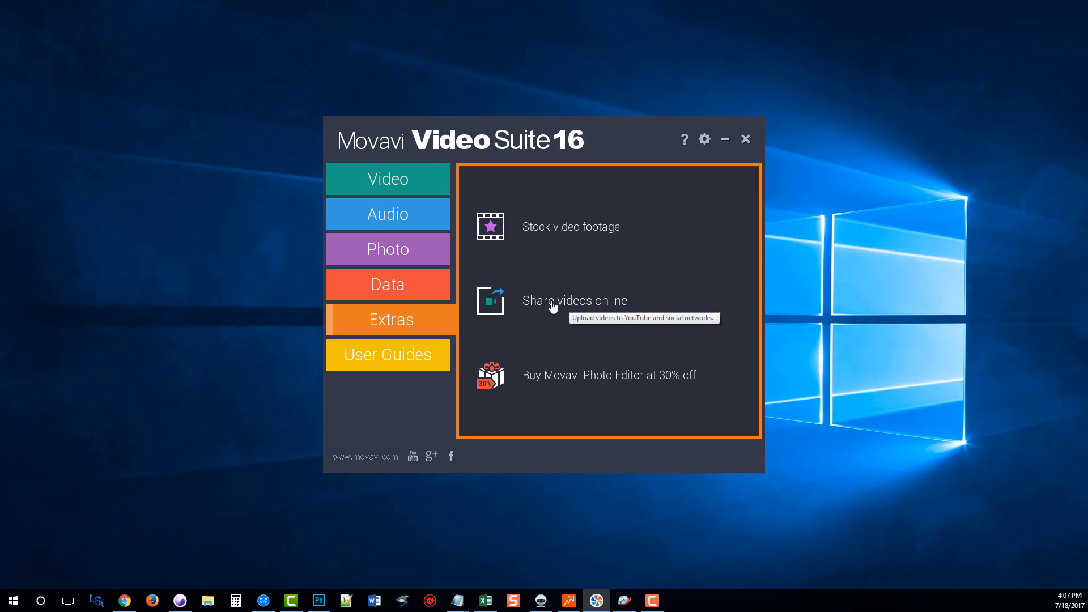
mouse_move(575, 311)
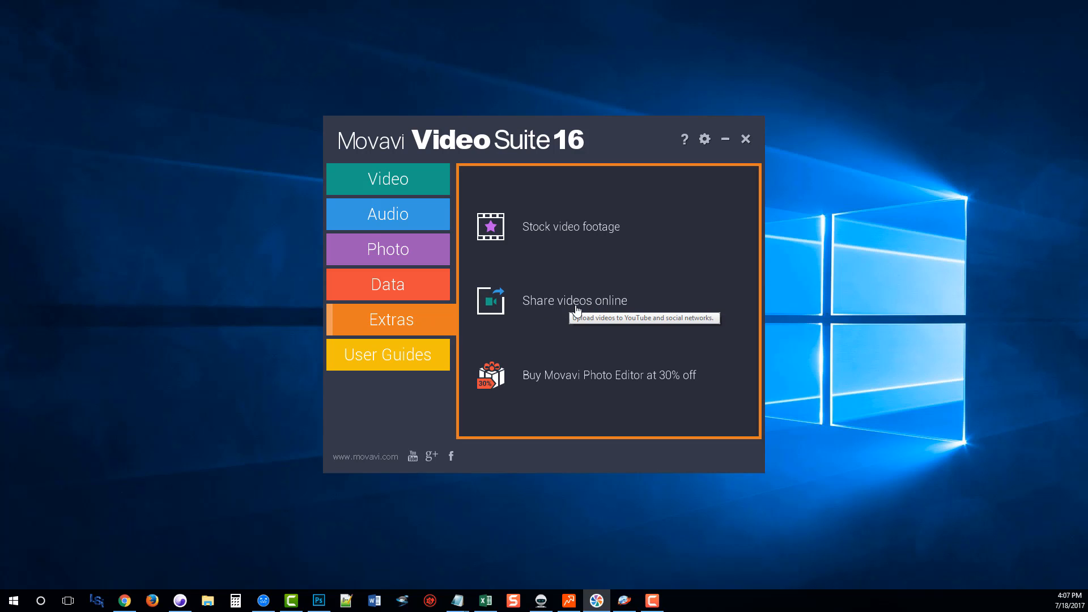
mouse_move(562, 381)
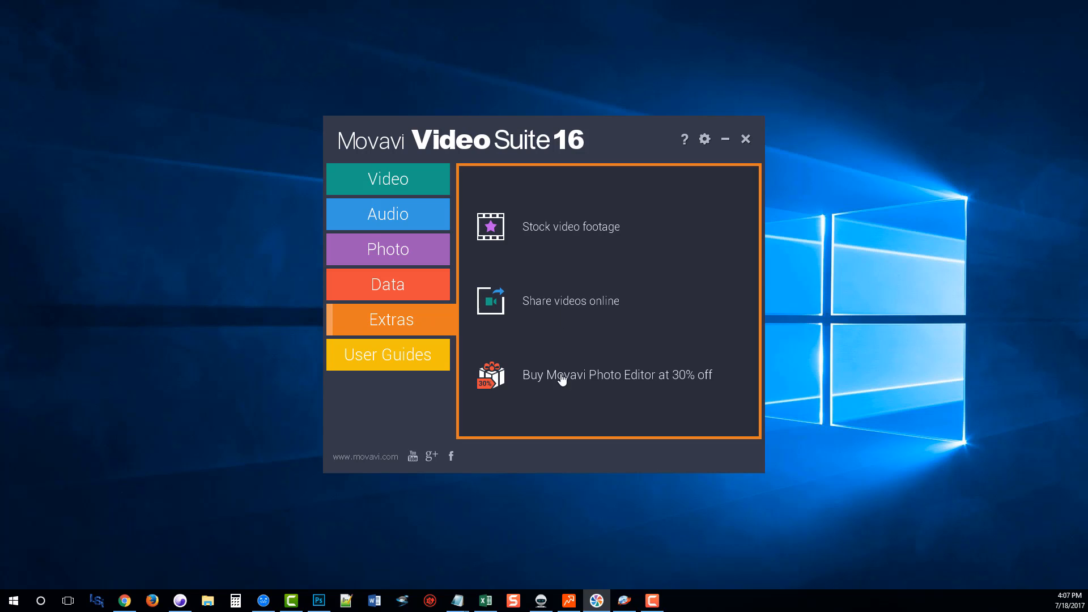
mouse_move(686, 301)
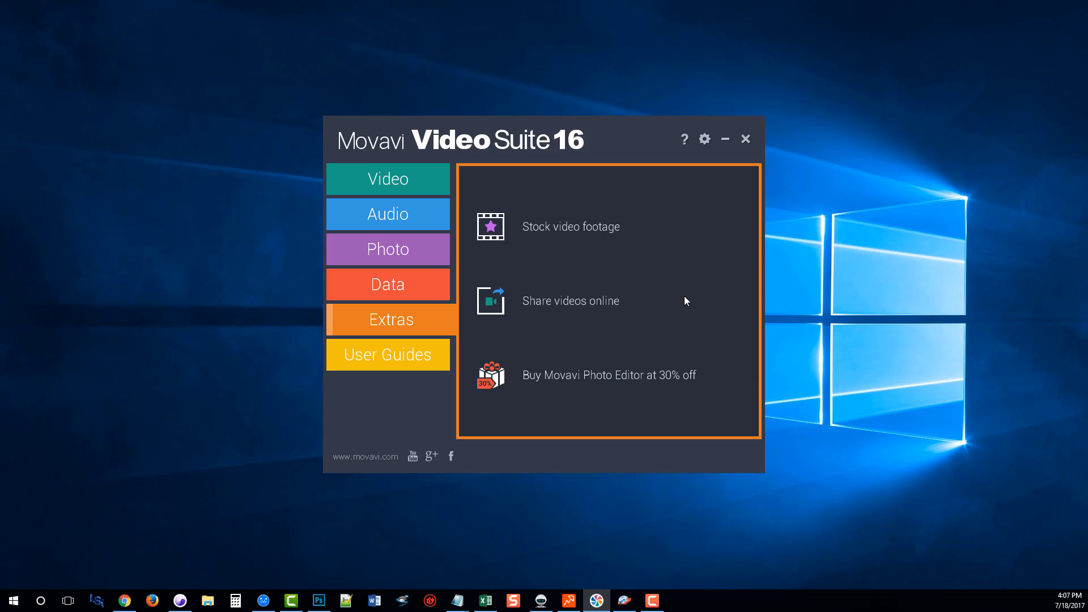
mouse_move(547, 383)
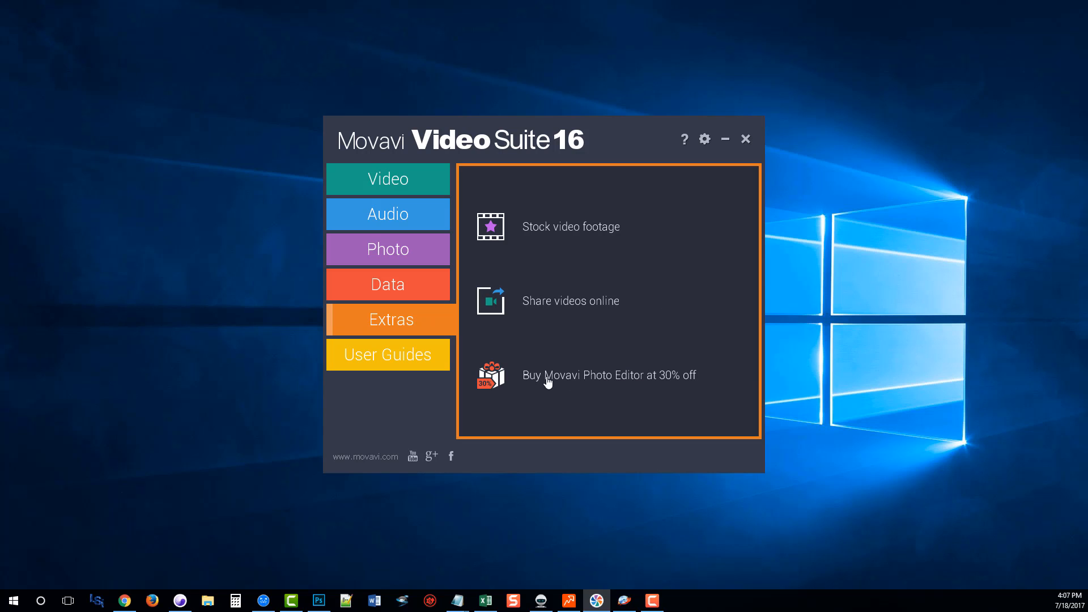
mouse_move(391, 386)
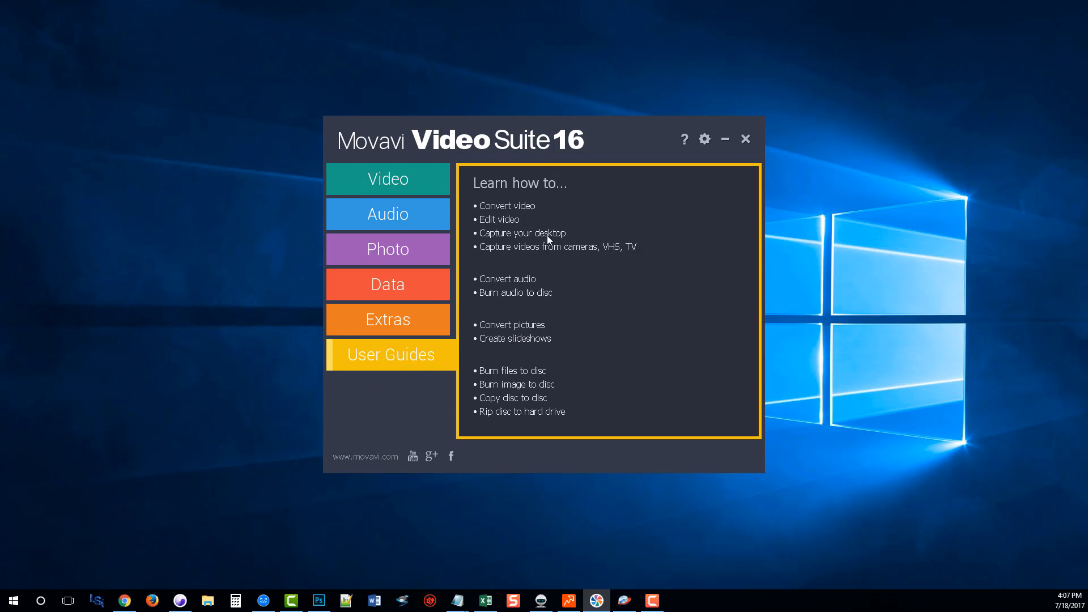
mouse_move(510, 326)
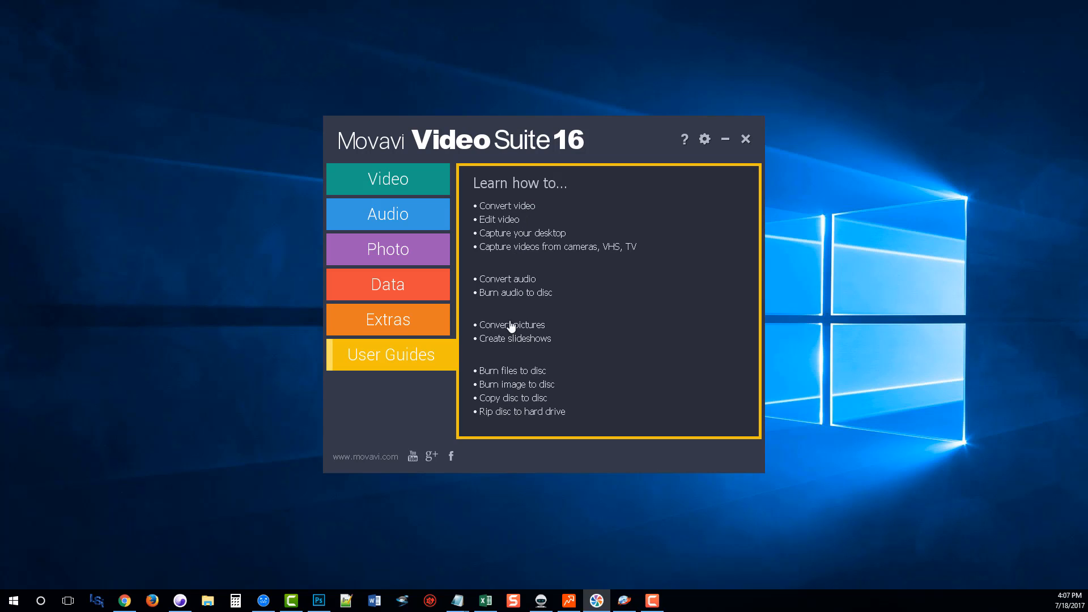
- Leave the User Guides topic list and return the launcher to the Video tab
left_click(387, 179)
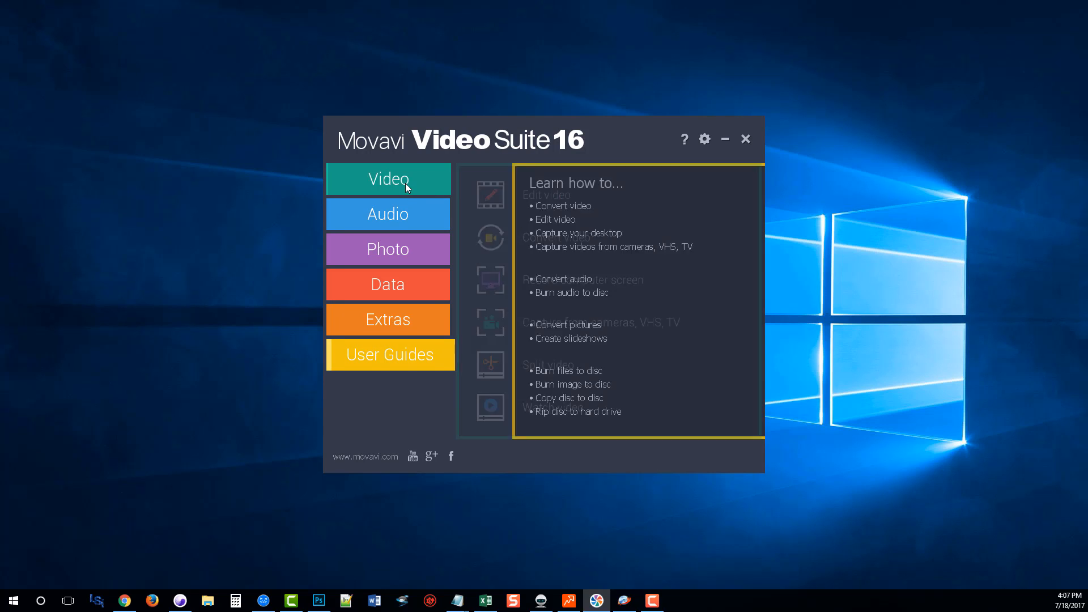
left_click(387, 179)
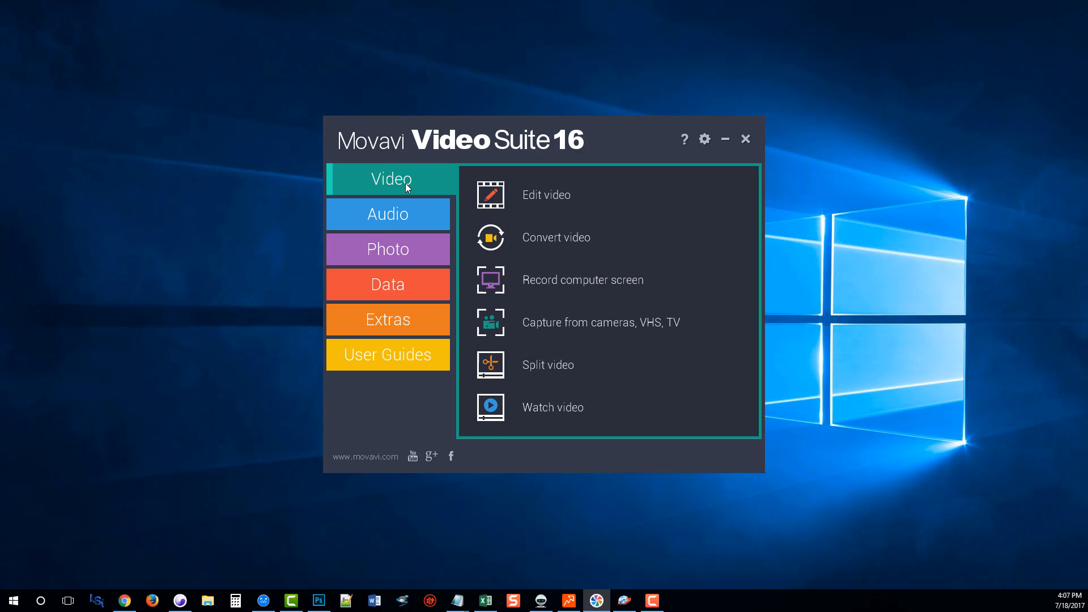